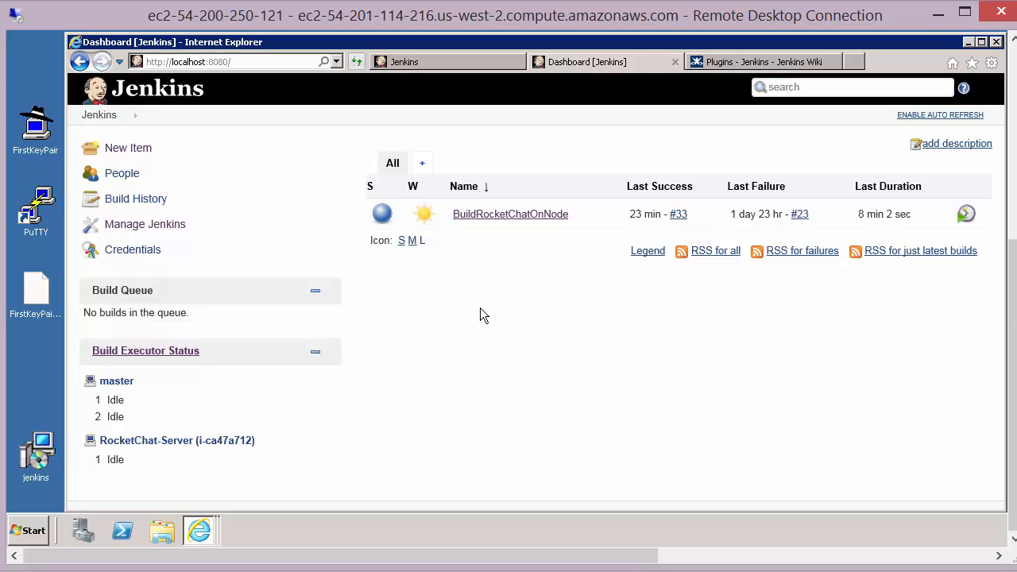
mouse_move(145, 224)
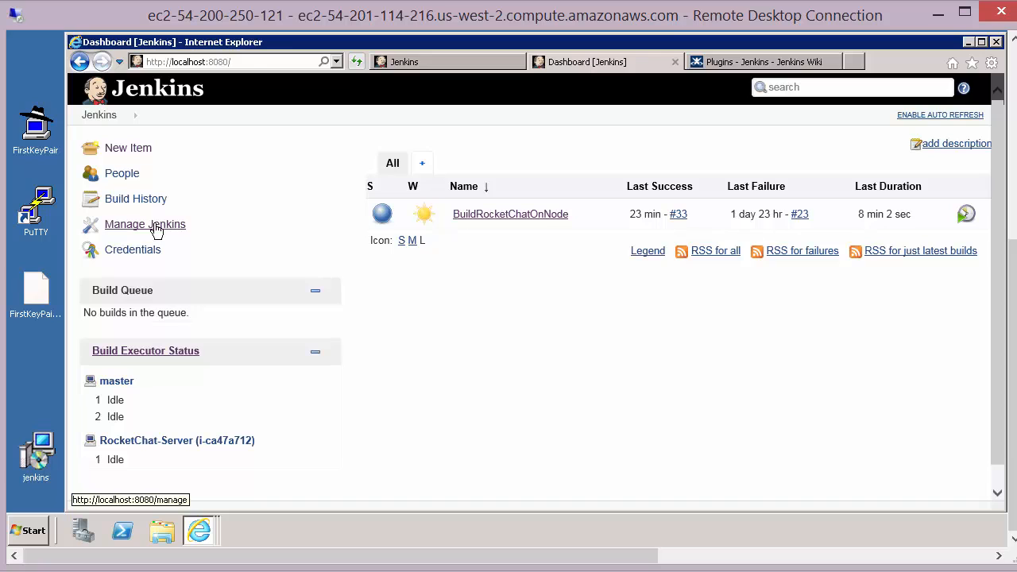
Reach Configure System through the Manage Jenkins area
click(144, 225)
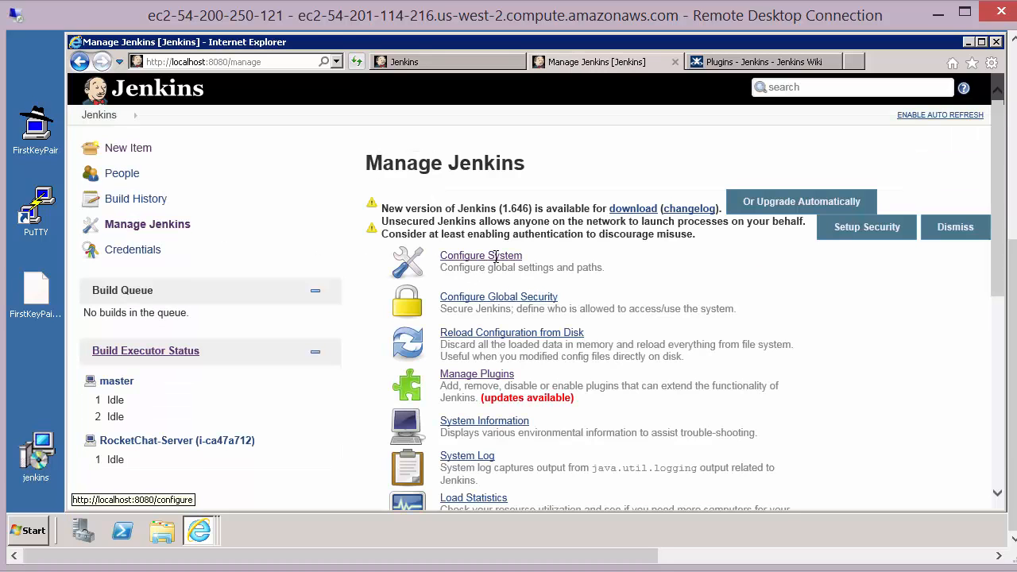
click(480, 254)
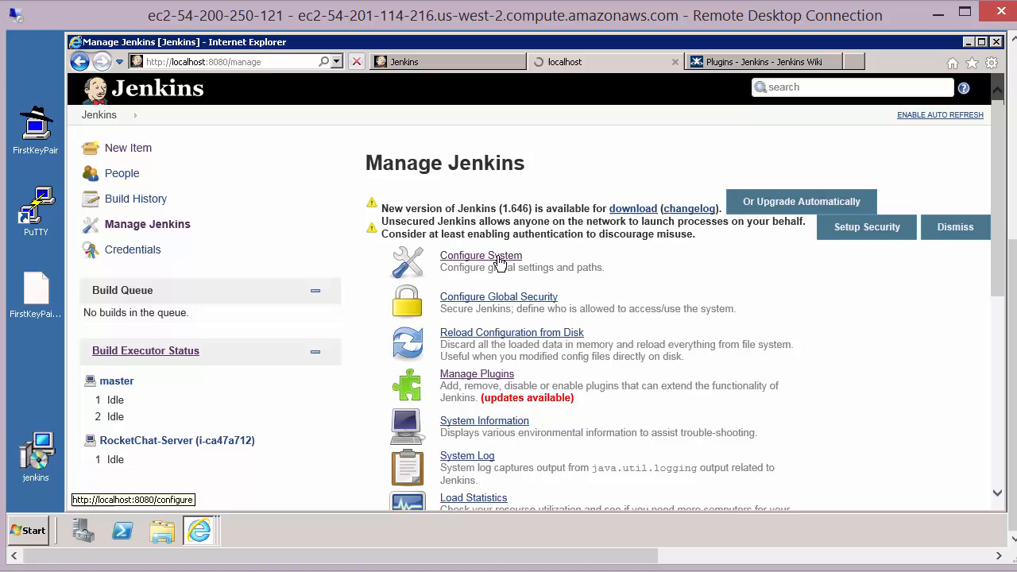
click(480, 254)
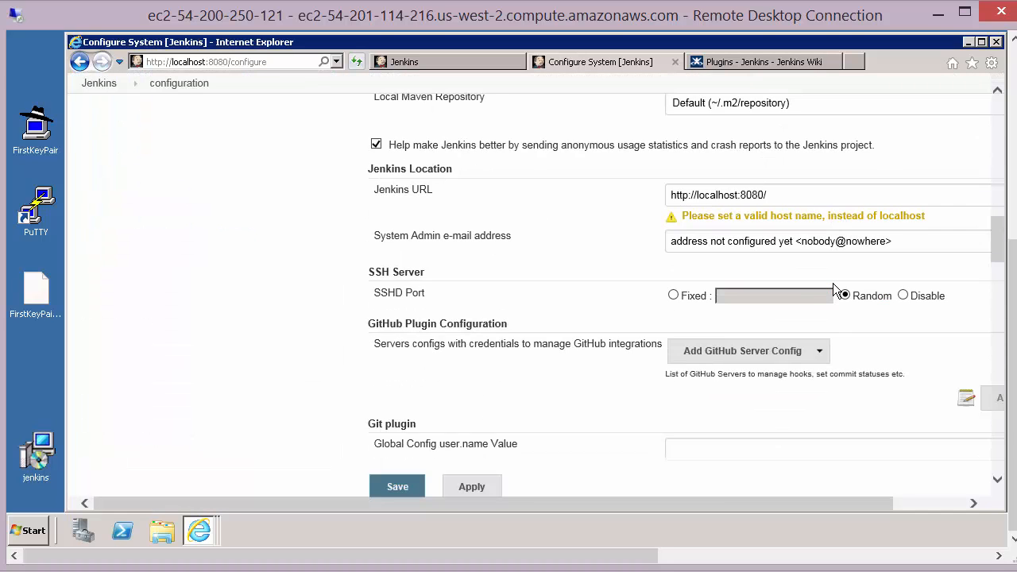
Test the RocketChatServer Amazon EC2 cloud connection, then return to the Jenkins dashboard
scroll(down, 3)
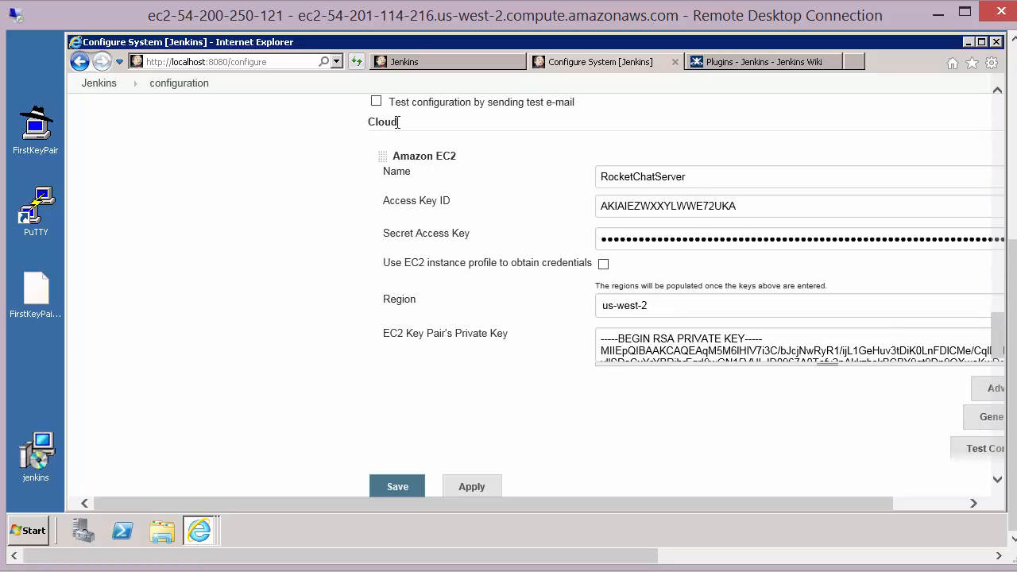
mouse_move(399, 129)
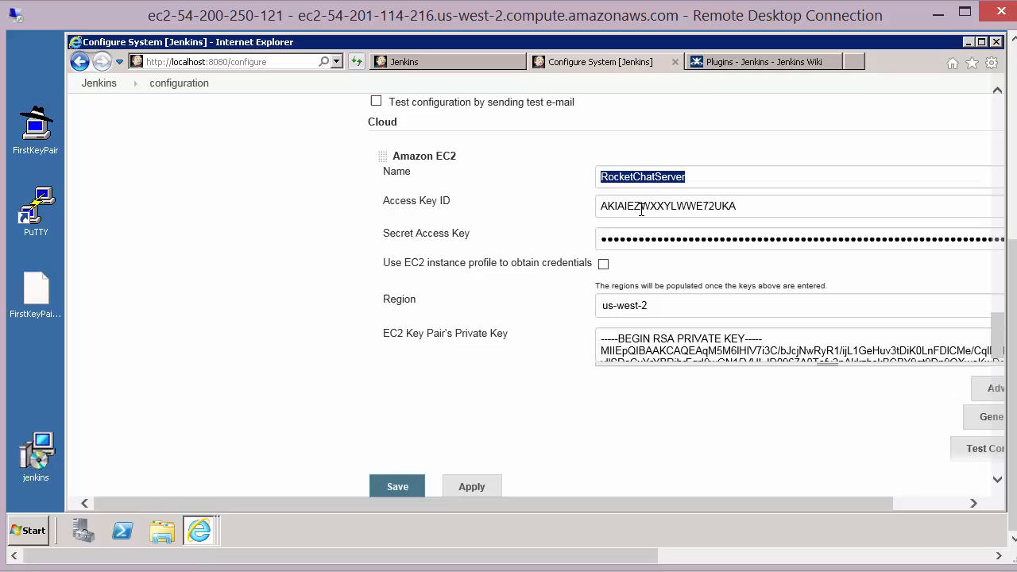
triple_click(667, 206)
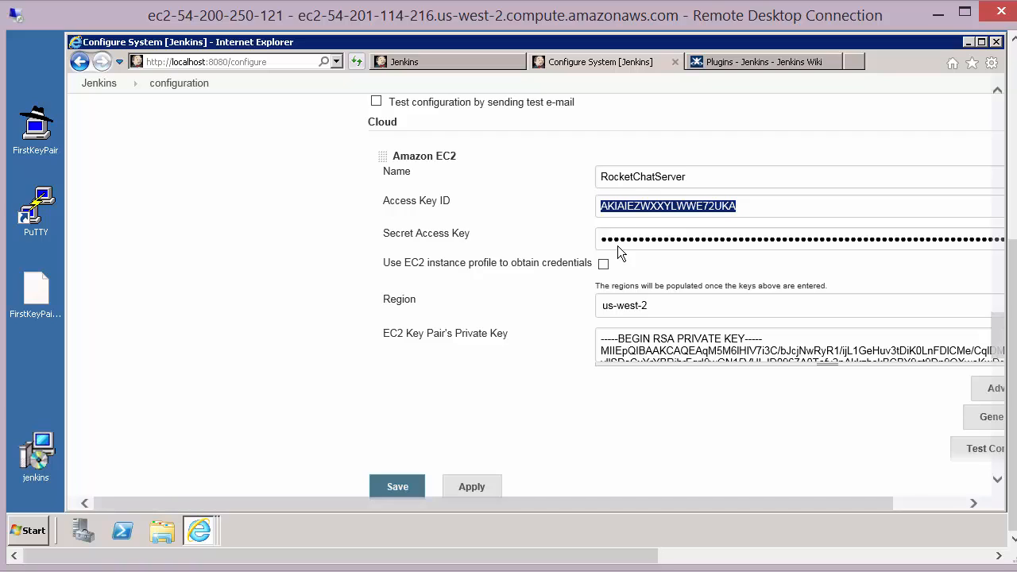
mouse_move(685, 312)
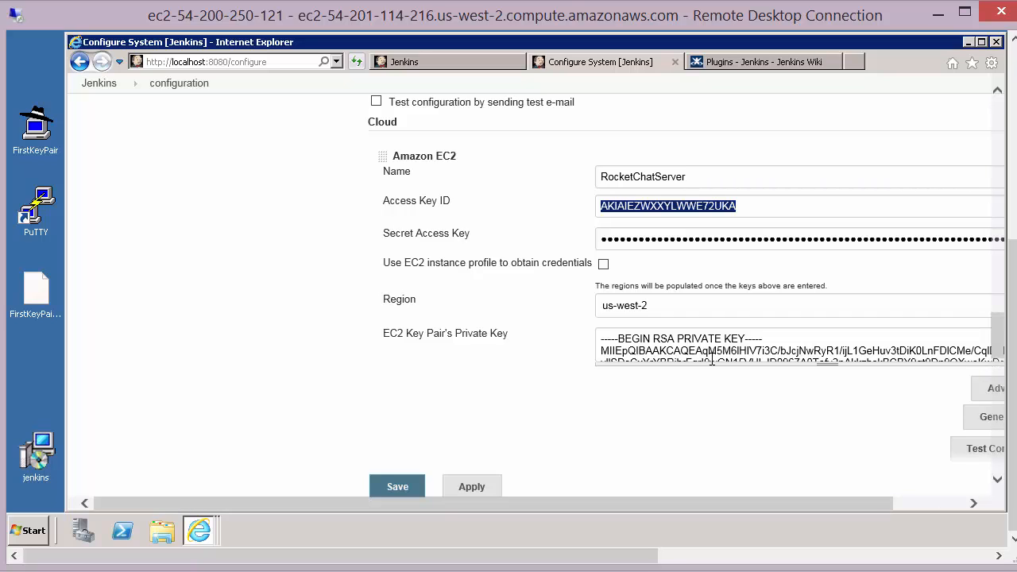
mouse_move(825, 505)
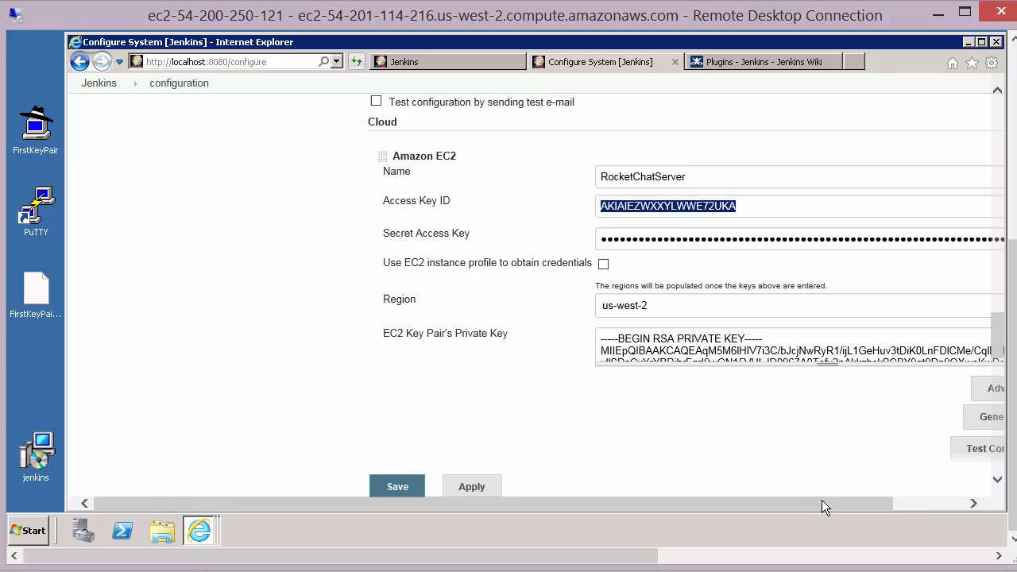
scroll(left, 3)
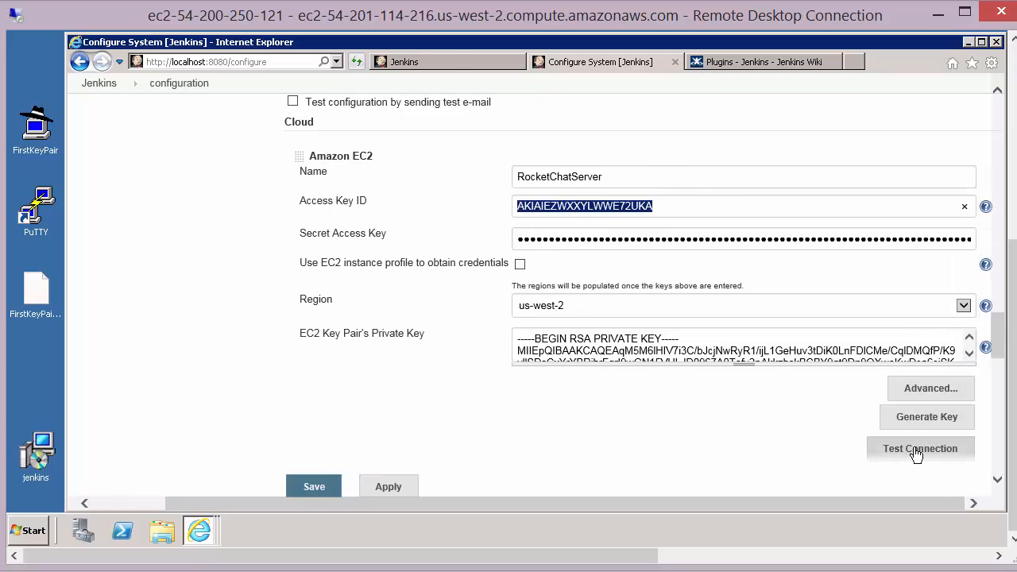
click(920, 449)
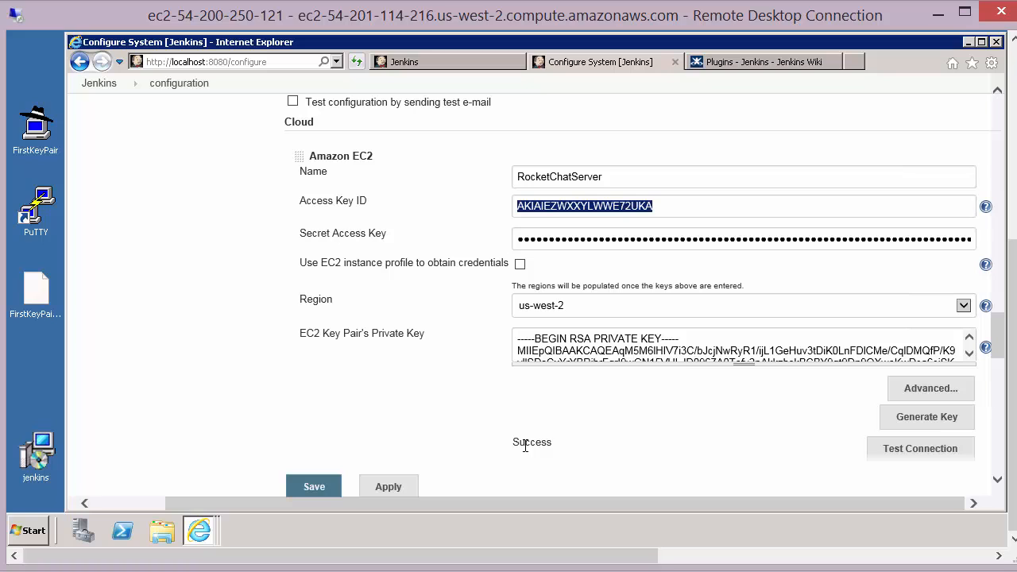
click(99, 115)
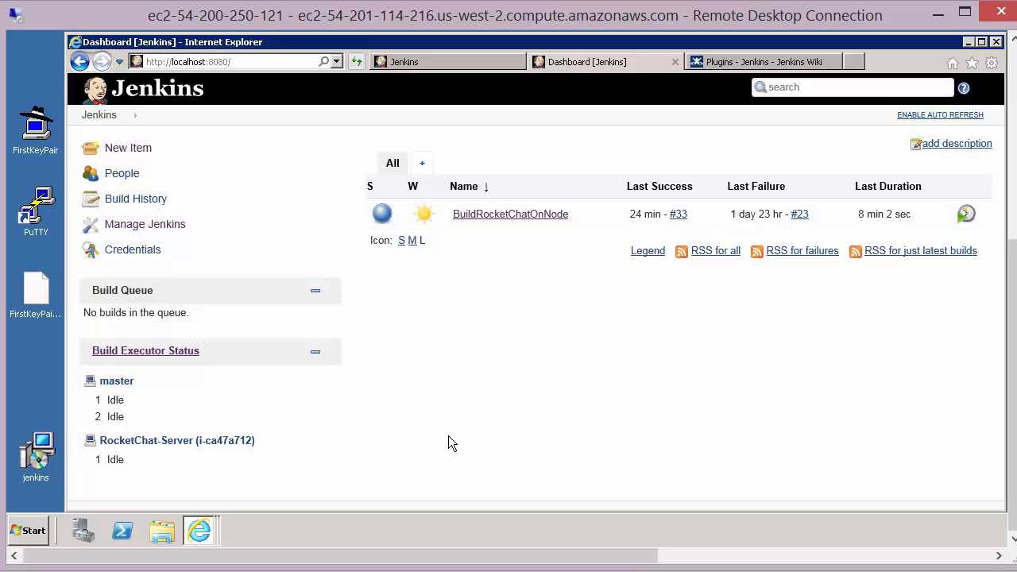
mouse_move(144, 225)
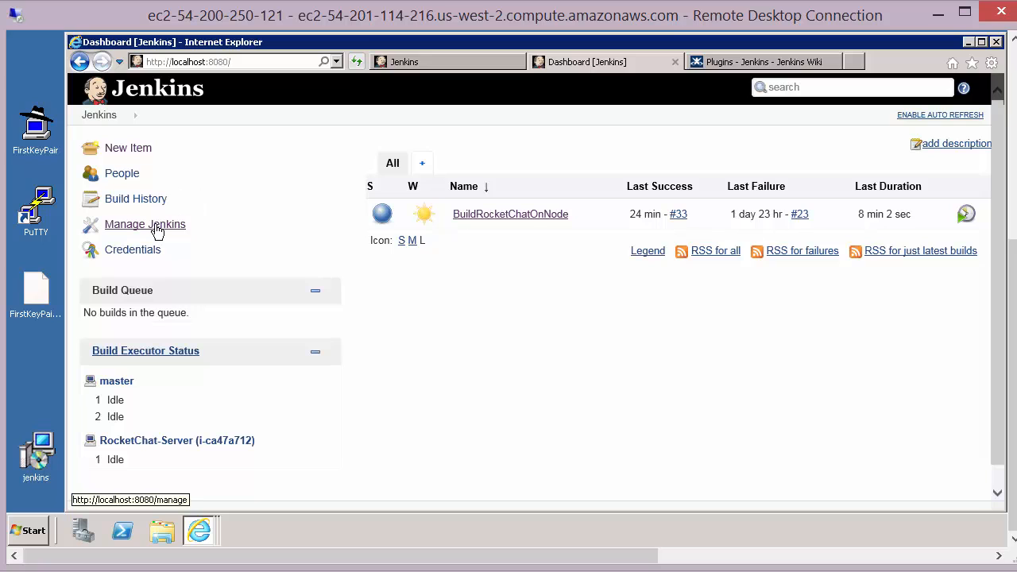
Reopen Configure System and bring the RocketChatServer Amazon EC2 cloud section into view
click(144, 225)
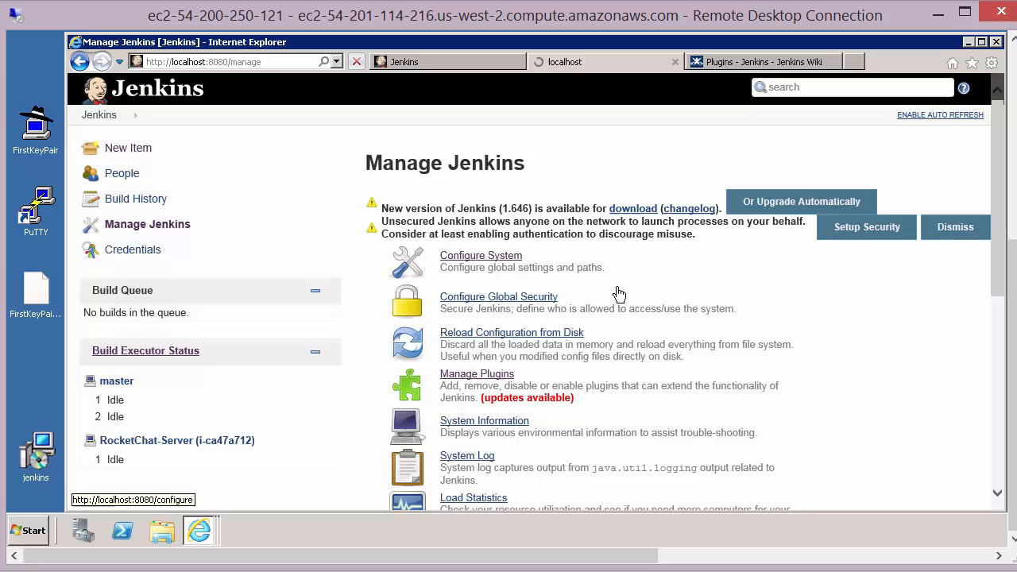
click(480, 255)
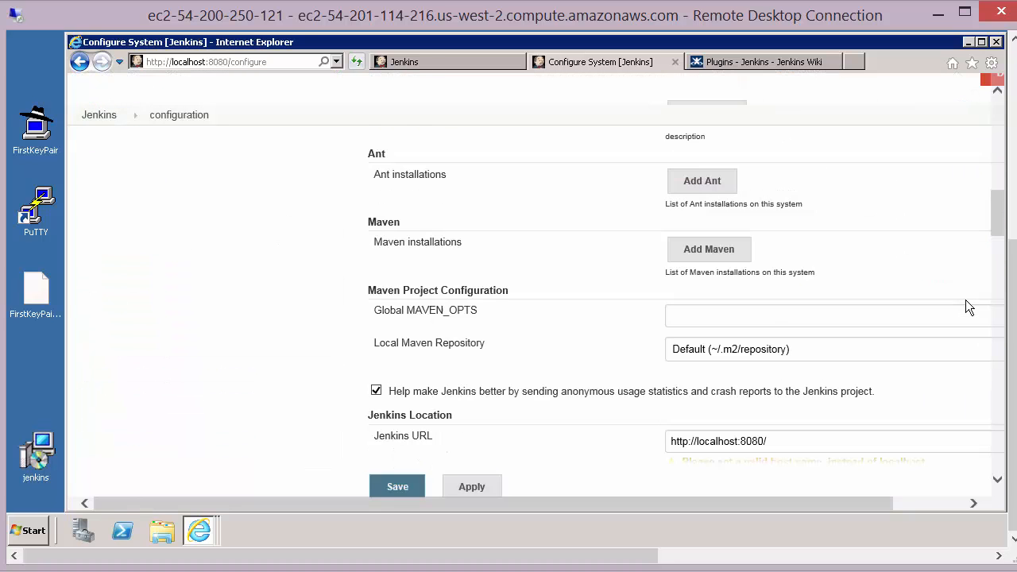
scroll(down, 3)
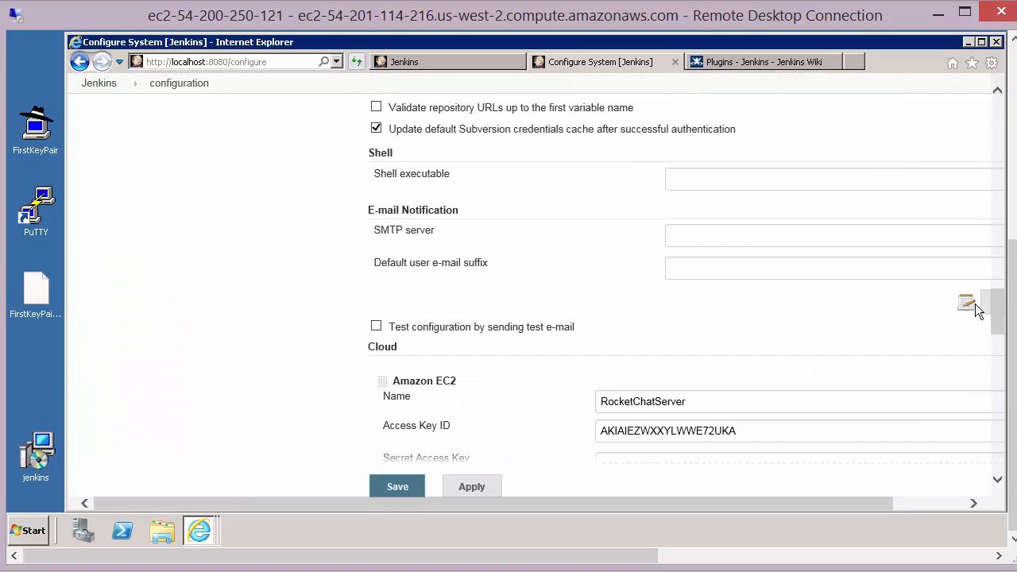
scroll(down, 3)
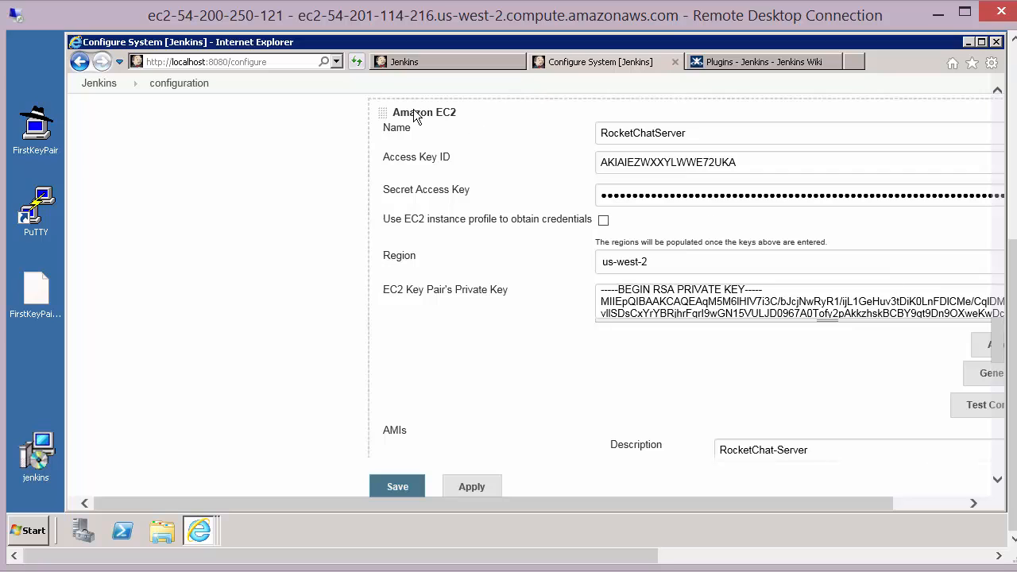
scroll(down, 3)
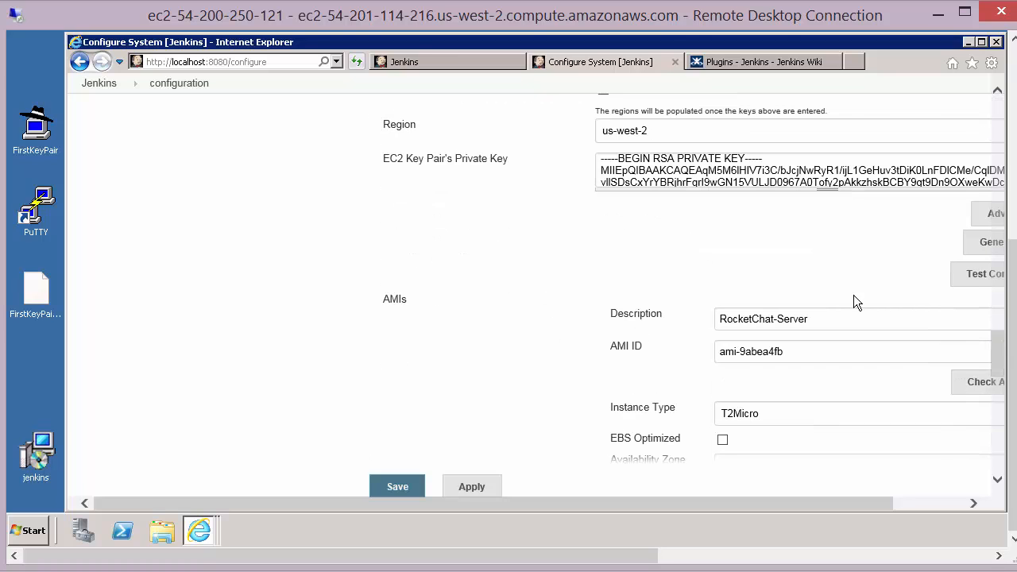
scroll(down, 3)
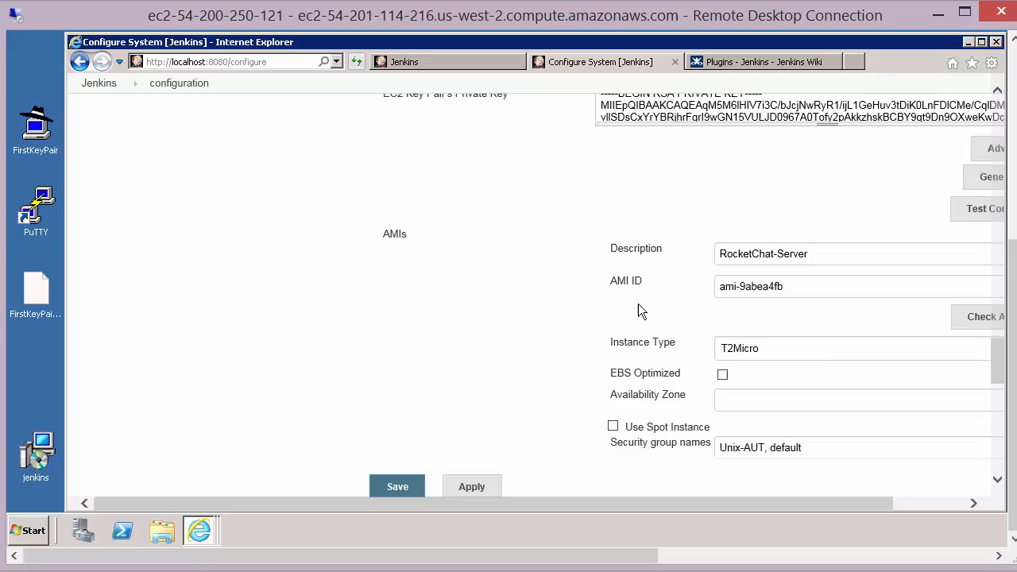
scroll(down, 3)
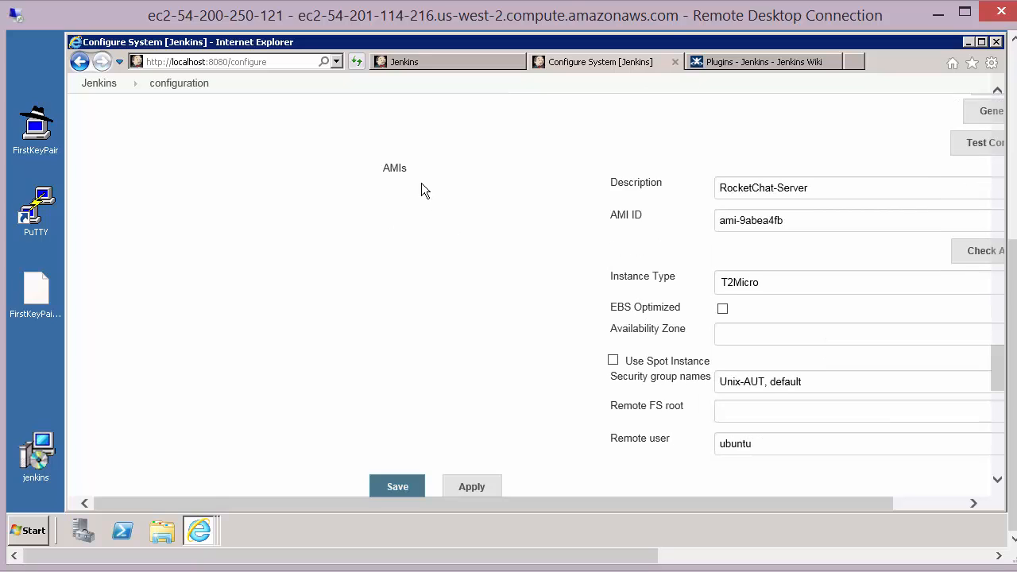
mouse_move(480, 240)
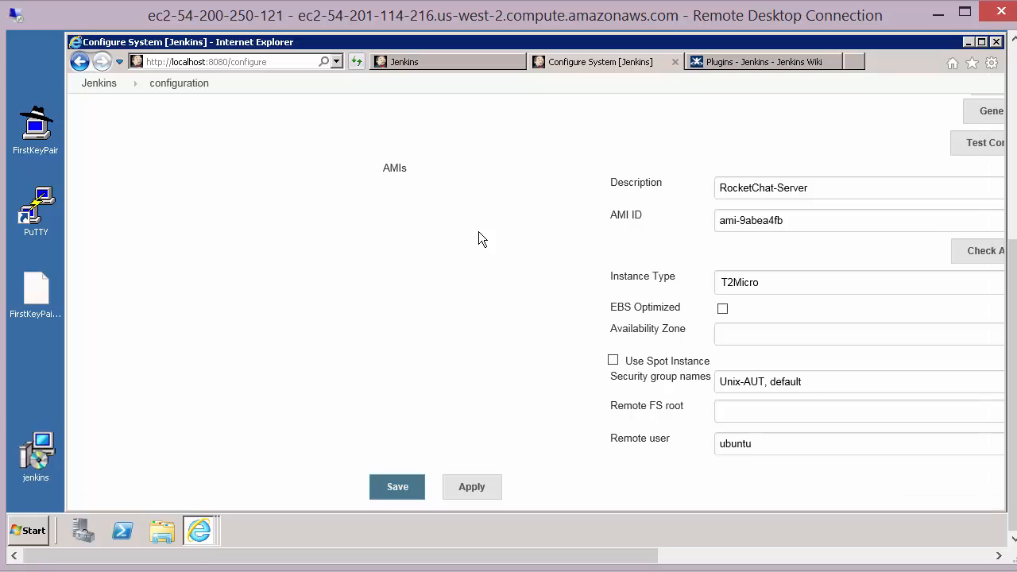
mouse_move(541, 273)
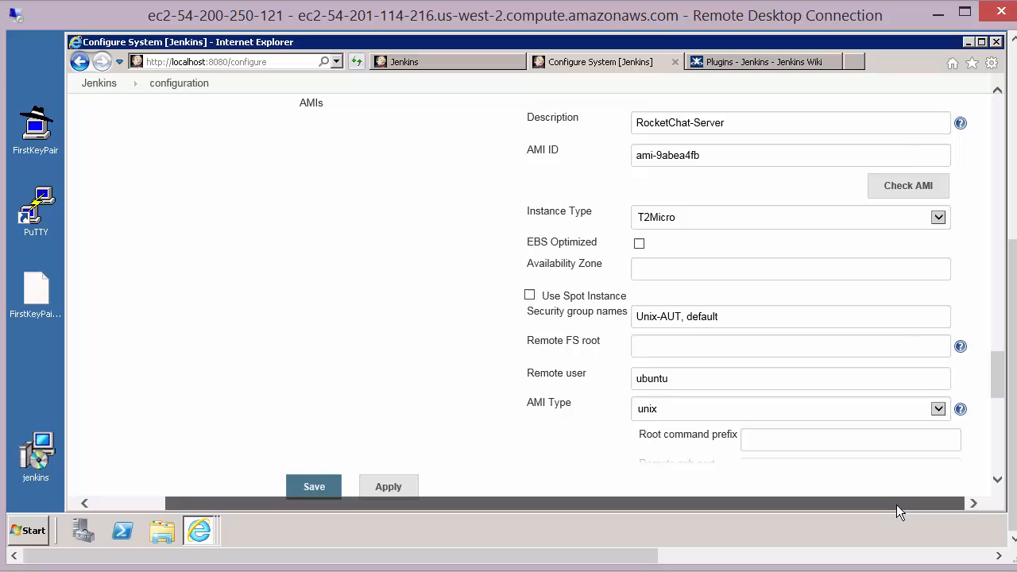
double_click(708, 122)
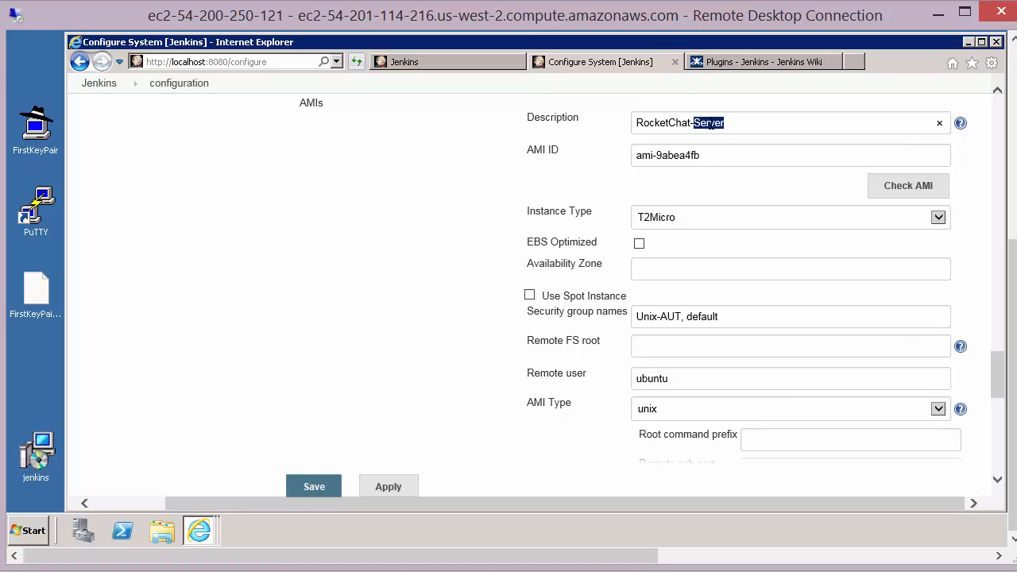
double_click(668, 156)
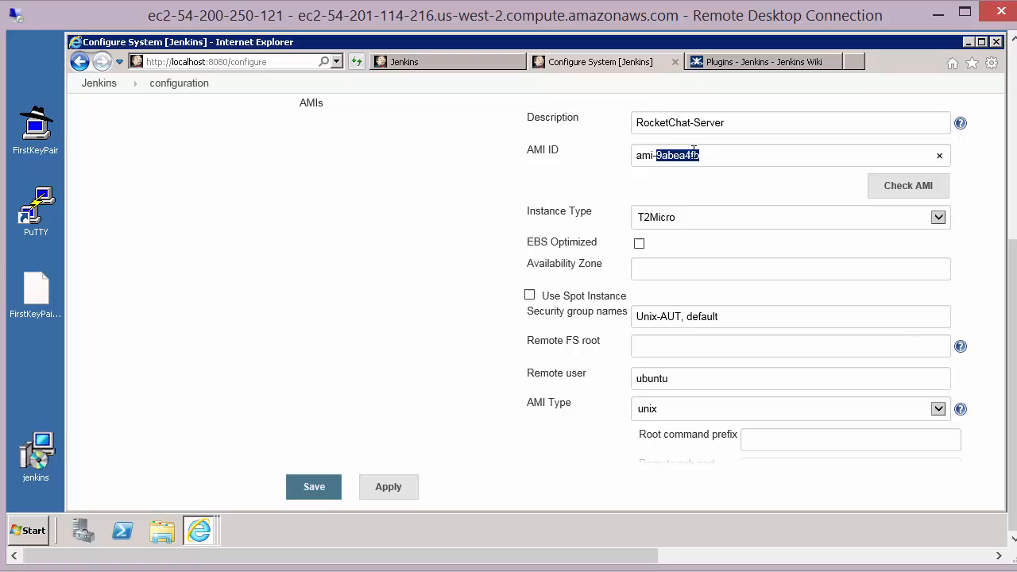
mouse_move(681, 199)
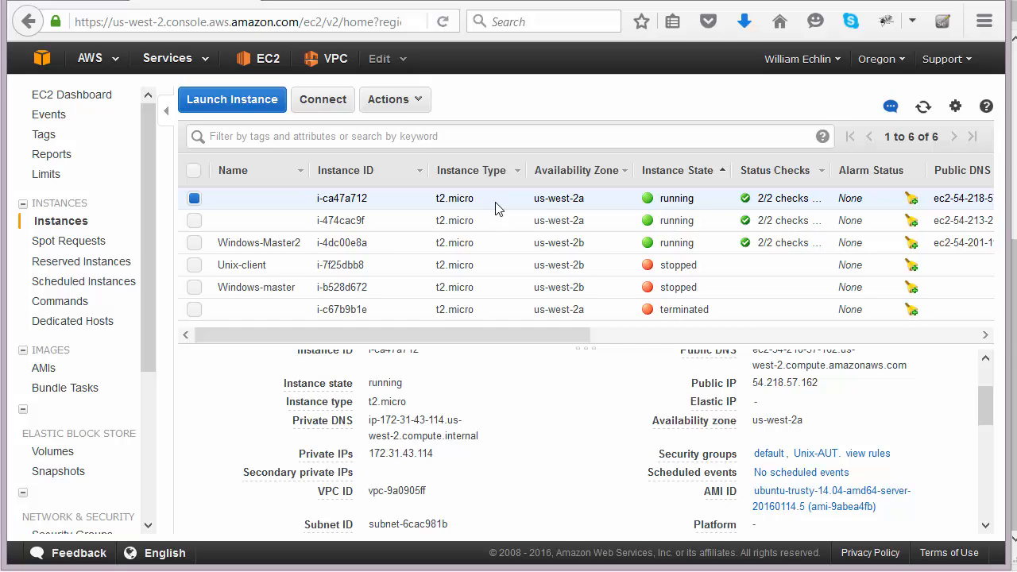
mouse_move(763, 377)
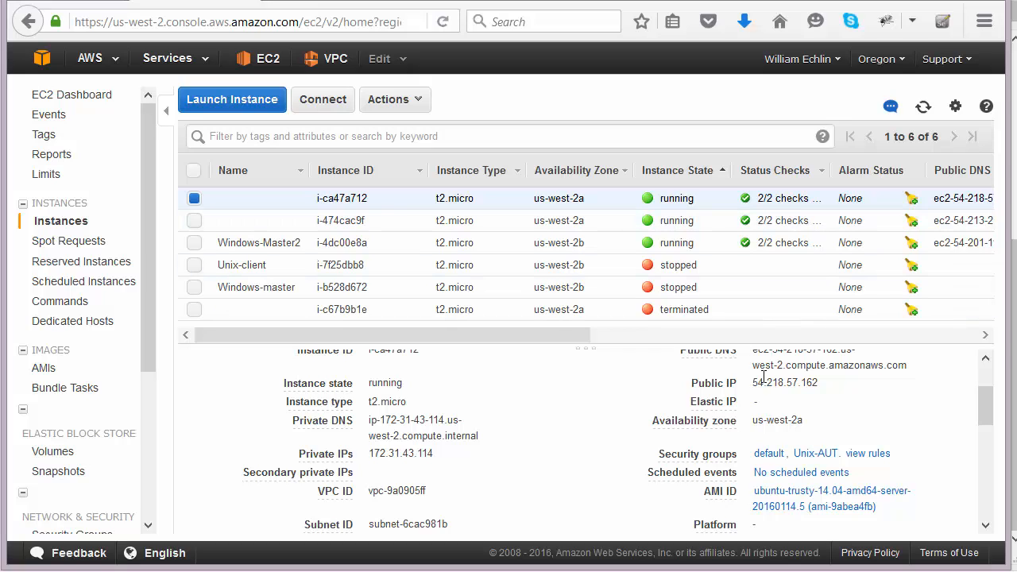
Scroll the running instance's description pane to its AMI ID, ami-9abea4fb
scroll(down, 3)
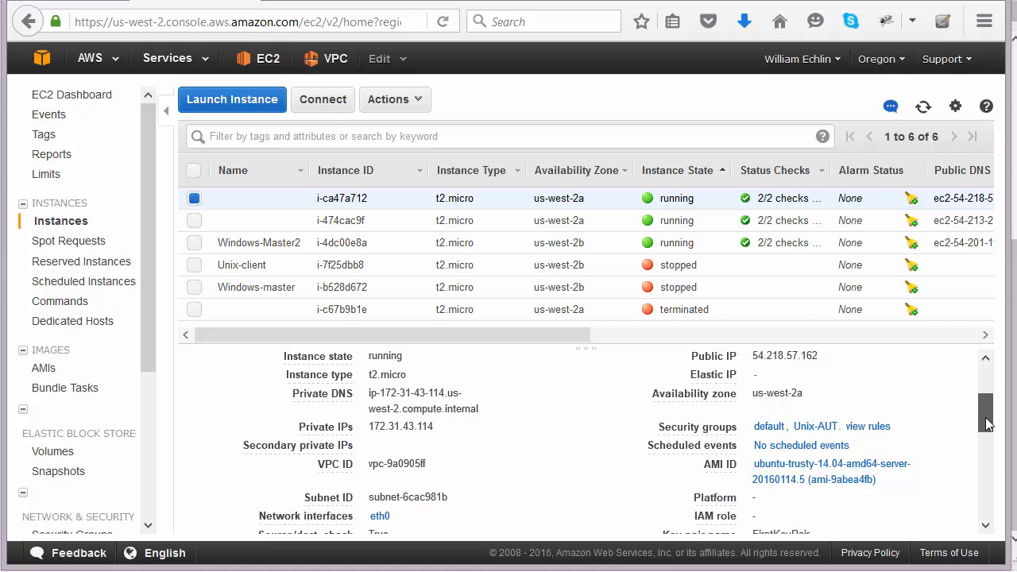
scroll(down, 3)
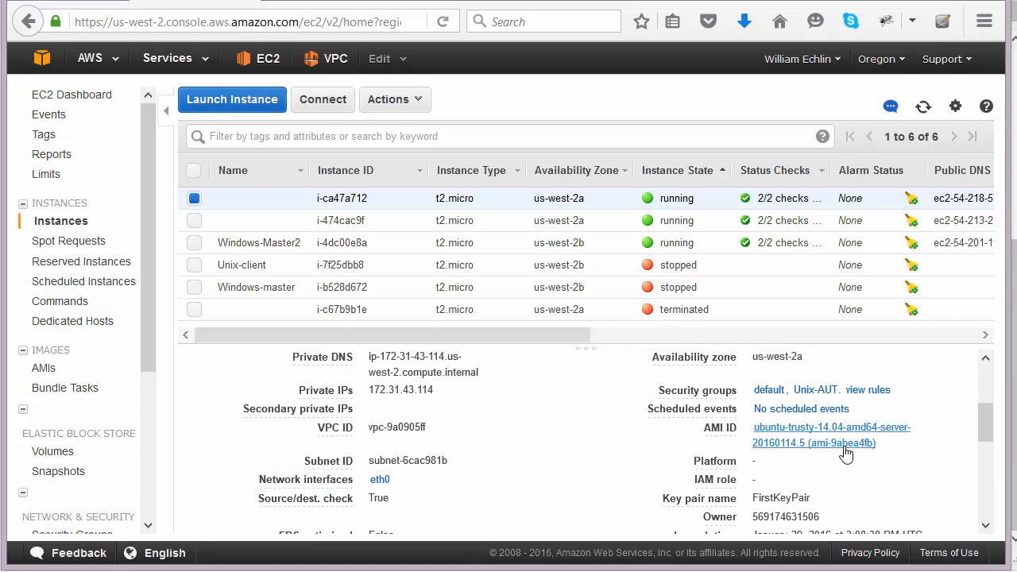
mouse_move(861, 453)
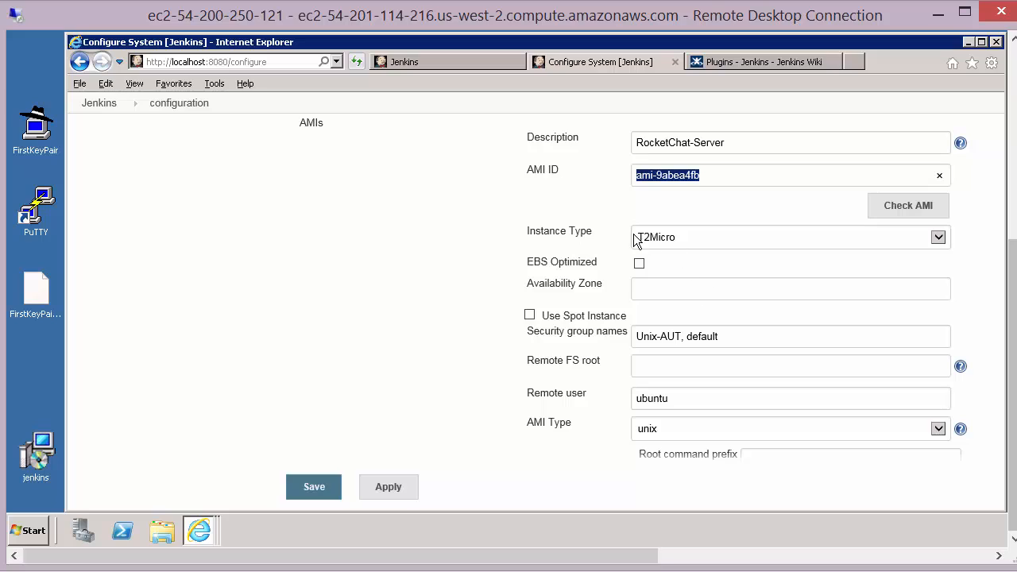
mouse_move(690, 251)
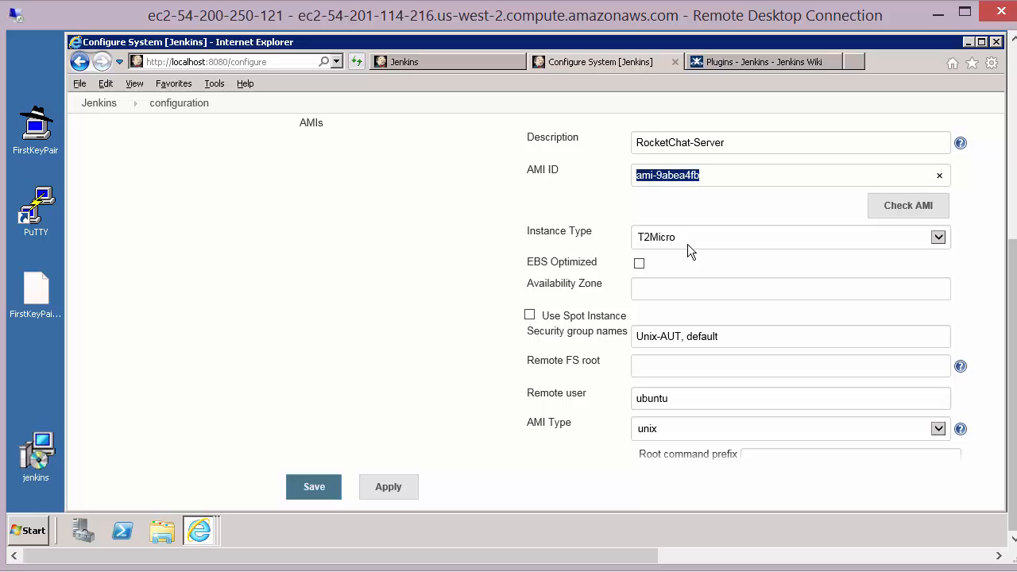
mouse_move(938, 236)
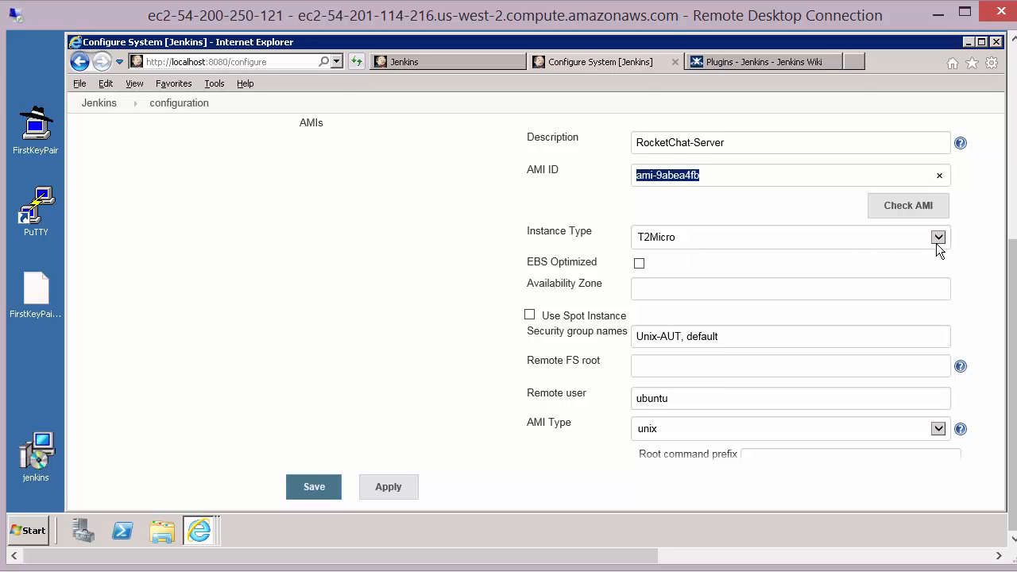
click(938, 237)
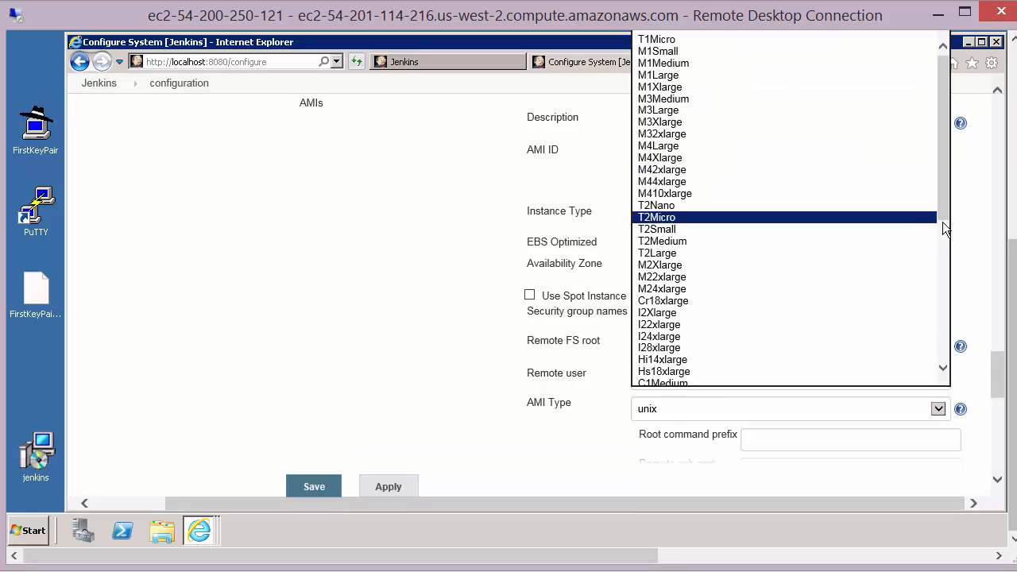
click(656, 217)
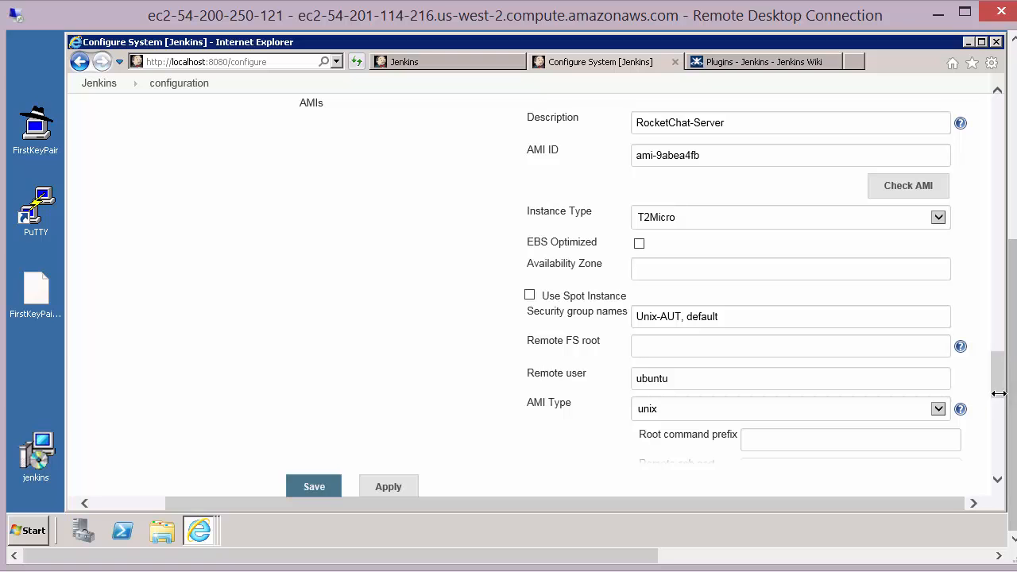
scroll(up, 3)
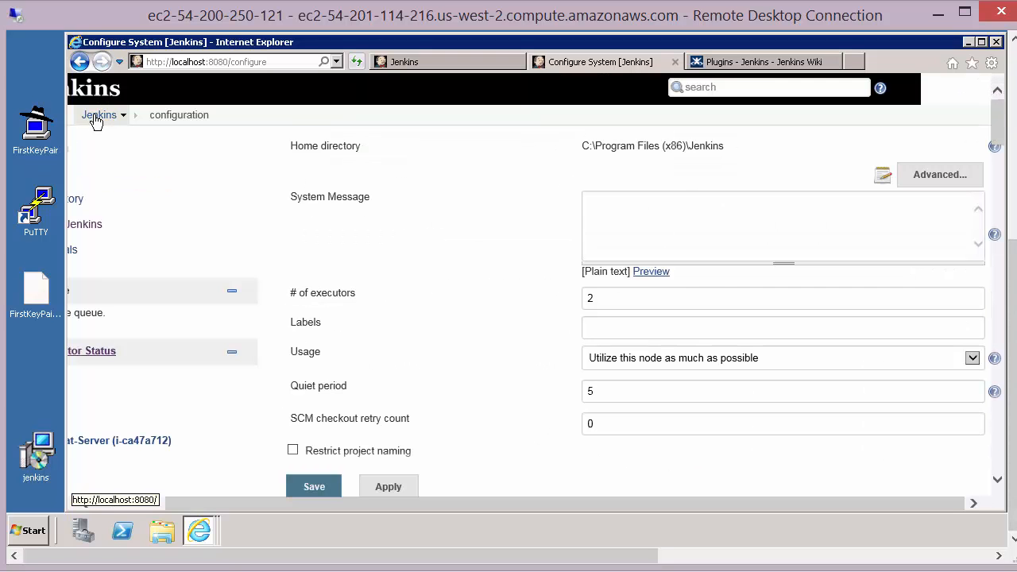
From the dashboard, choose Configure on the RocketChat-Server executor node
click(99, 115)
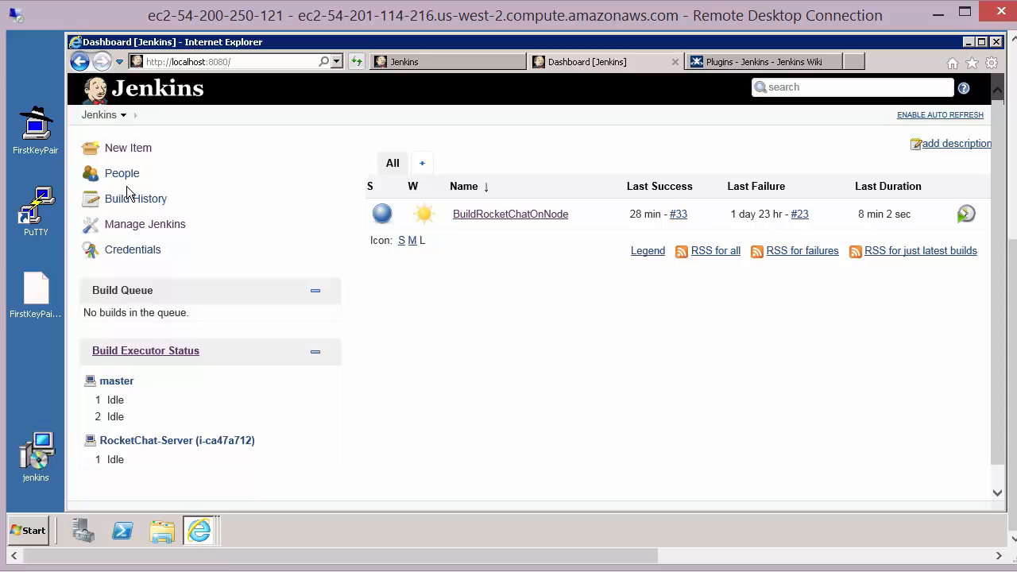
mouse_move(136, 199)
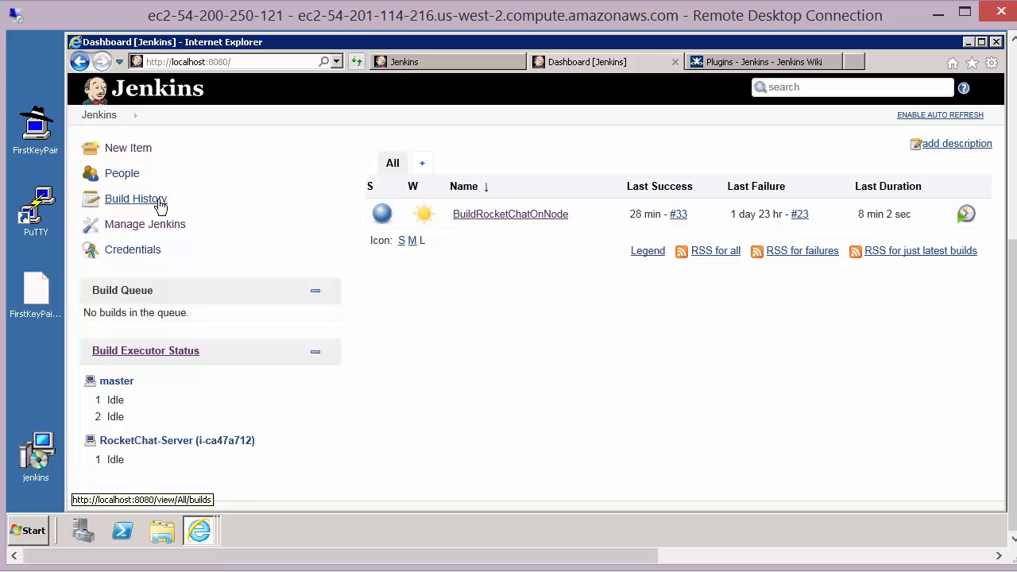
mouse_move(316, 242)
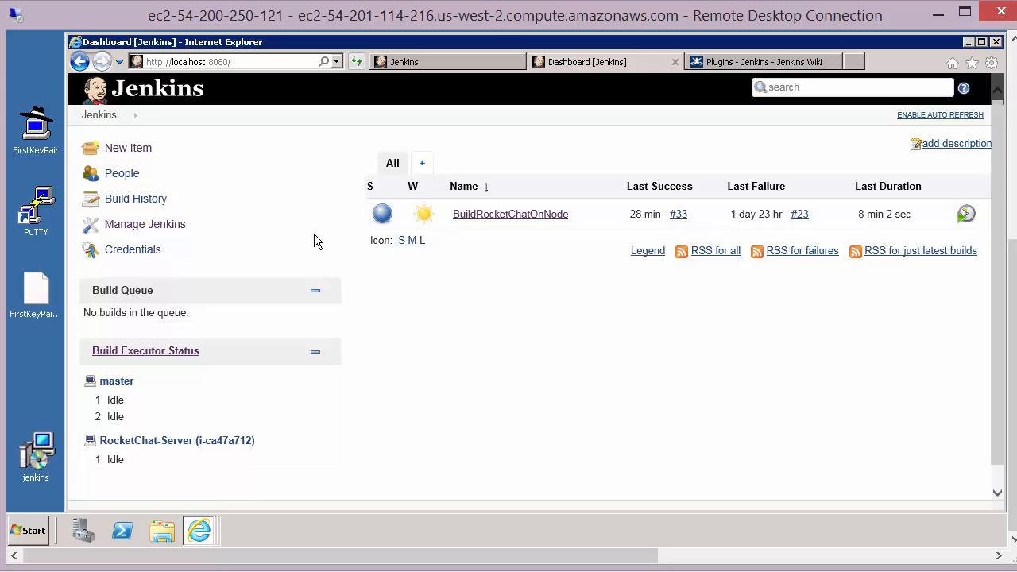
mouse_move(258, 446)
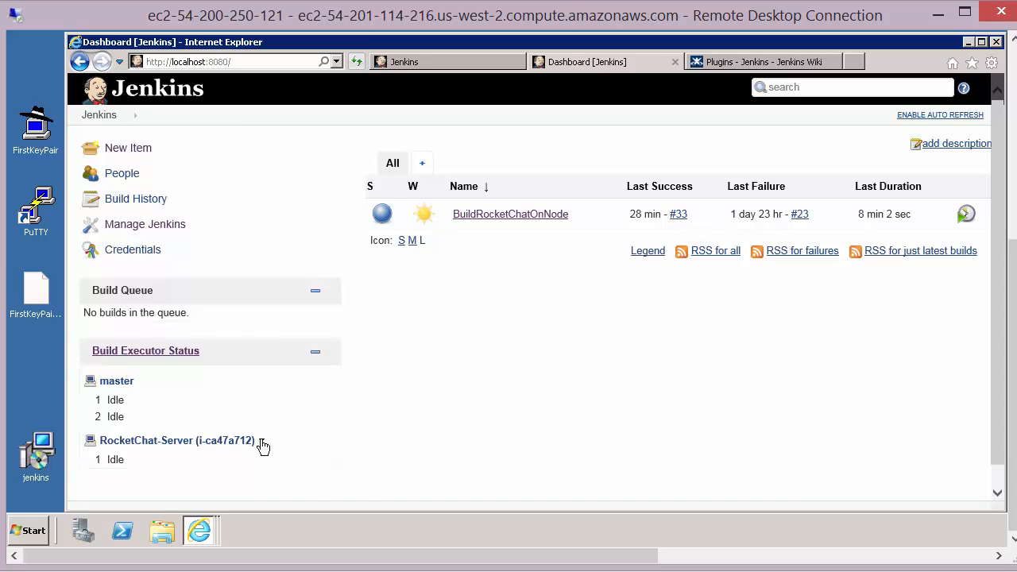
click(264, 443)
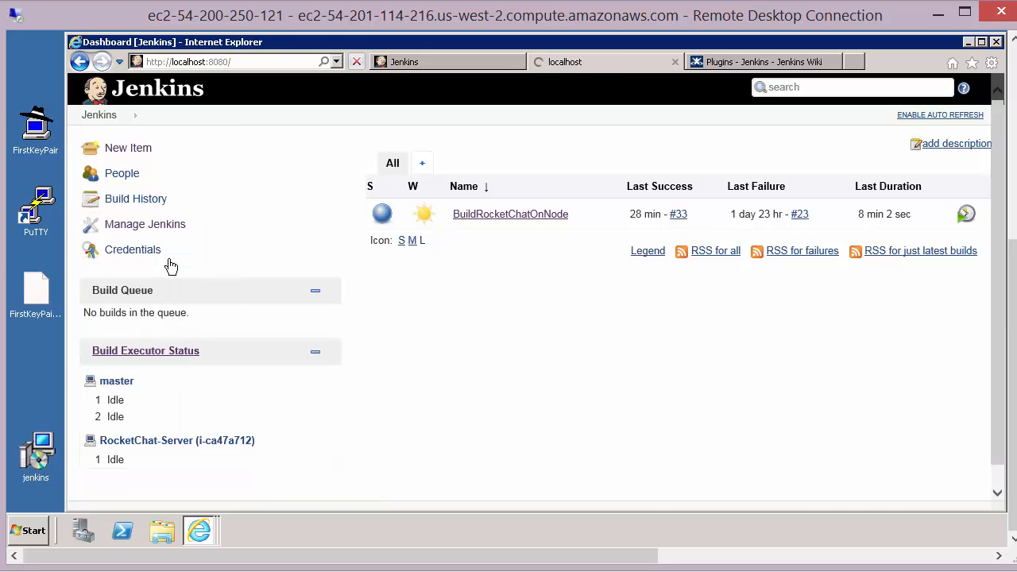
click(178, 440)
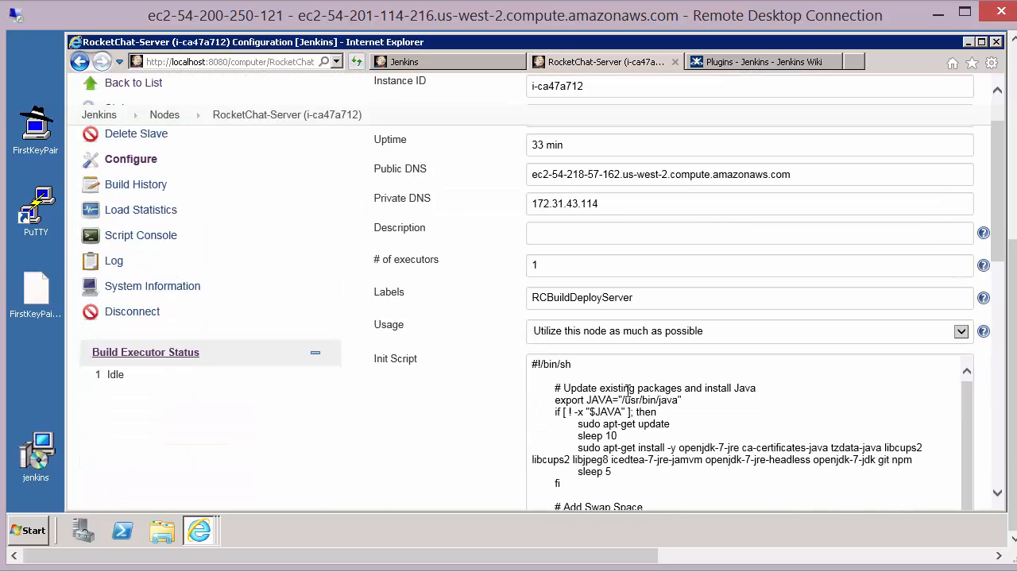
Review the init script, then reach Manage Nodes listing master and RocketChat-Server
scroll(down, 3)
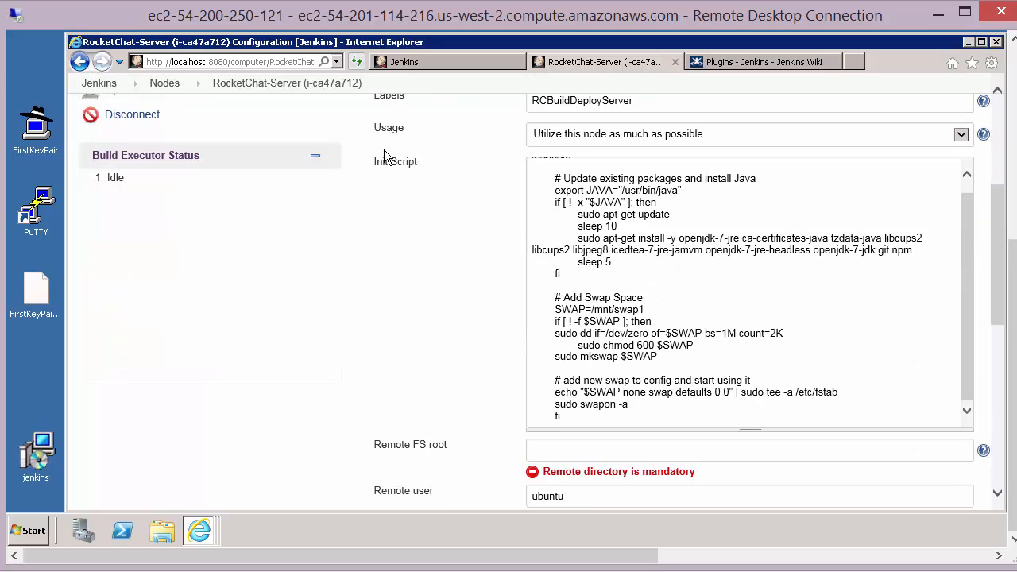
scroll(up, 3)
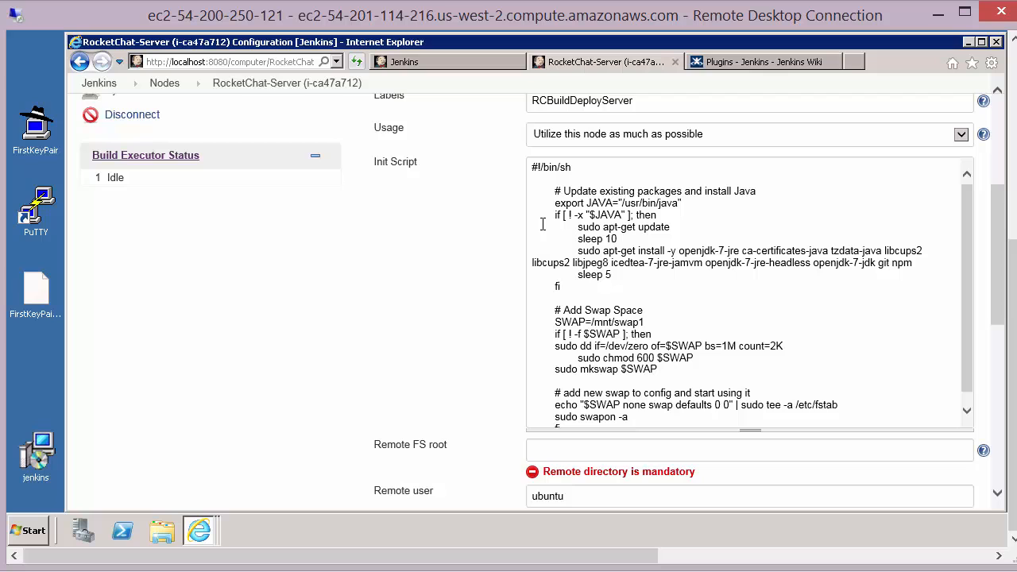
mouse_move(366, 322)
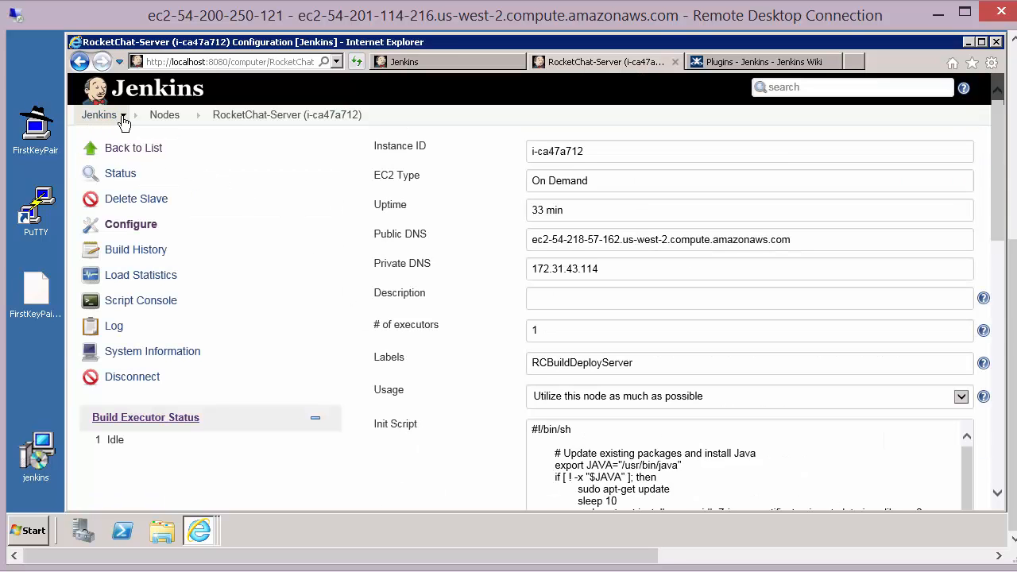
click(98, 114)
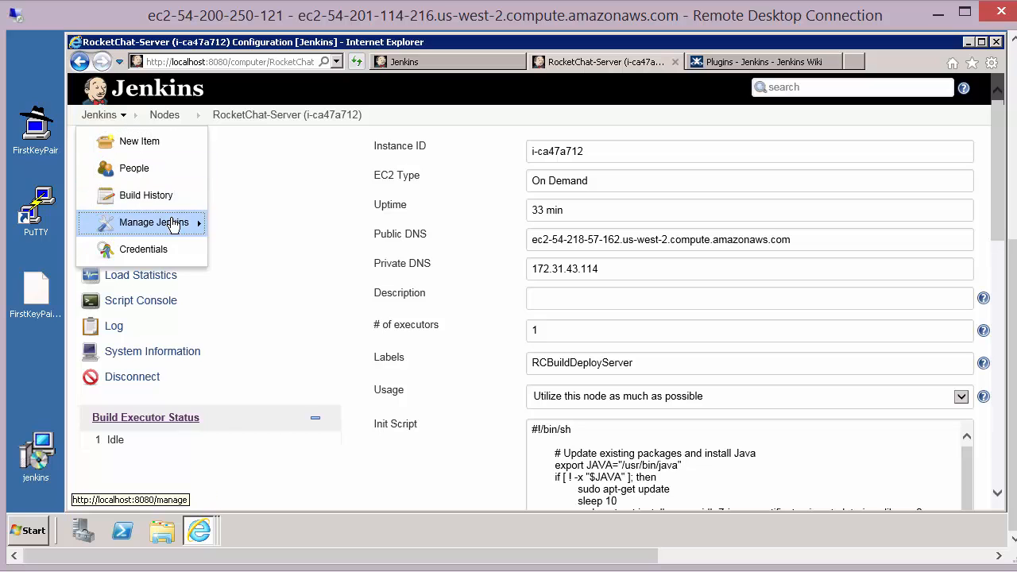
click(154, 223)
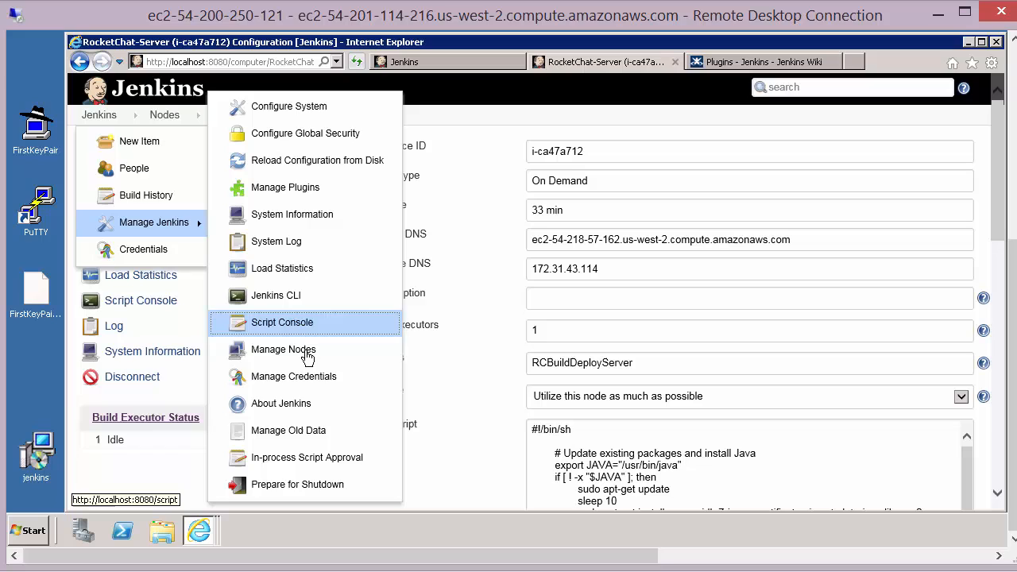
click(283, 349)
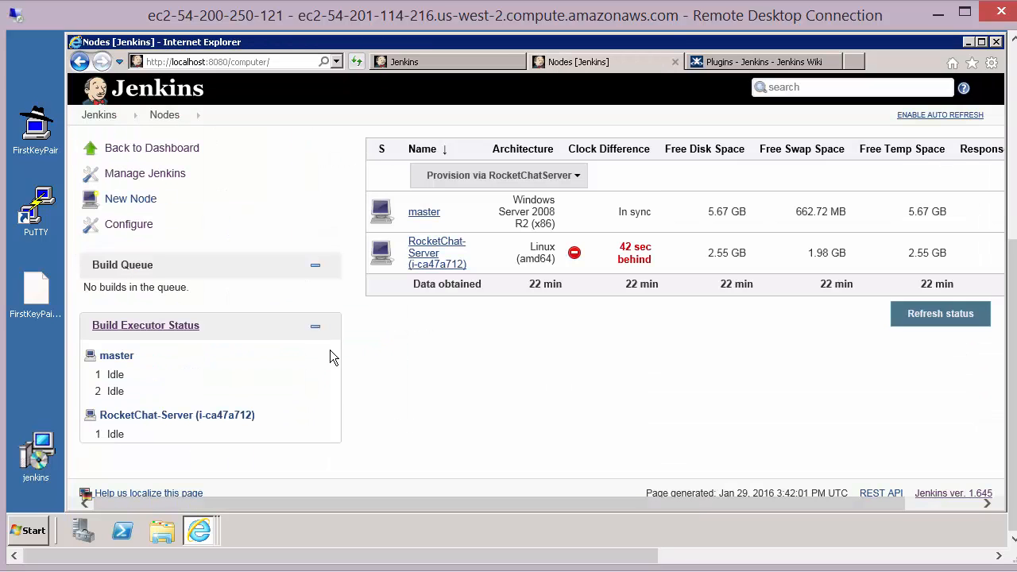
mouse_move(401, 337)
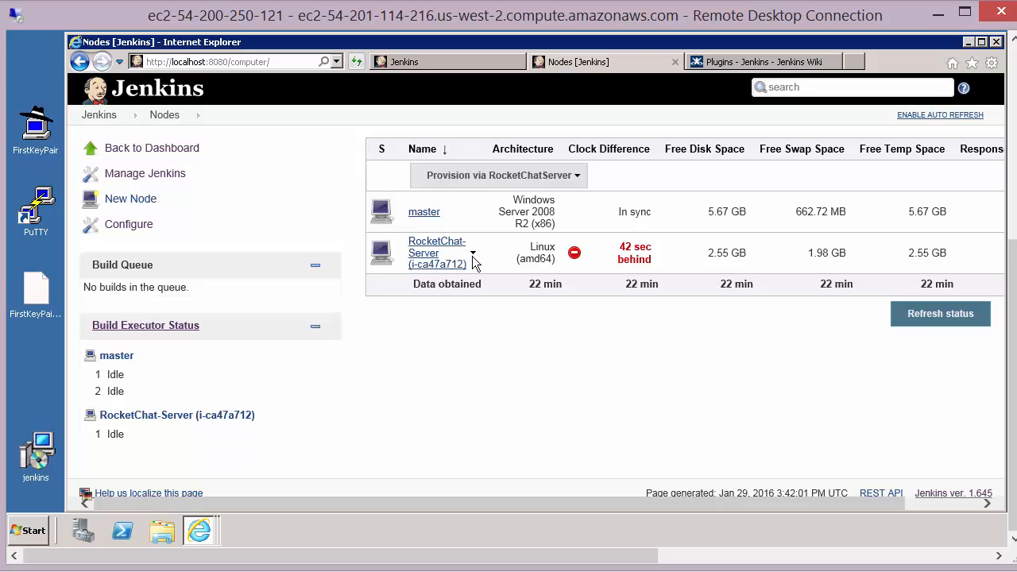
click(474, 253)
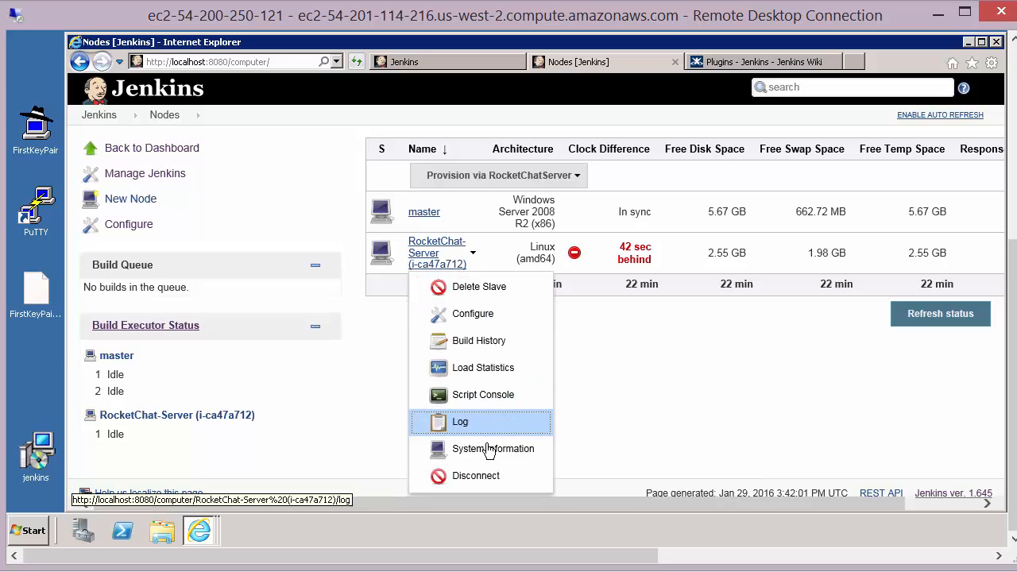
mouse_move(473, 313)
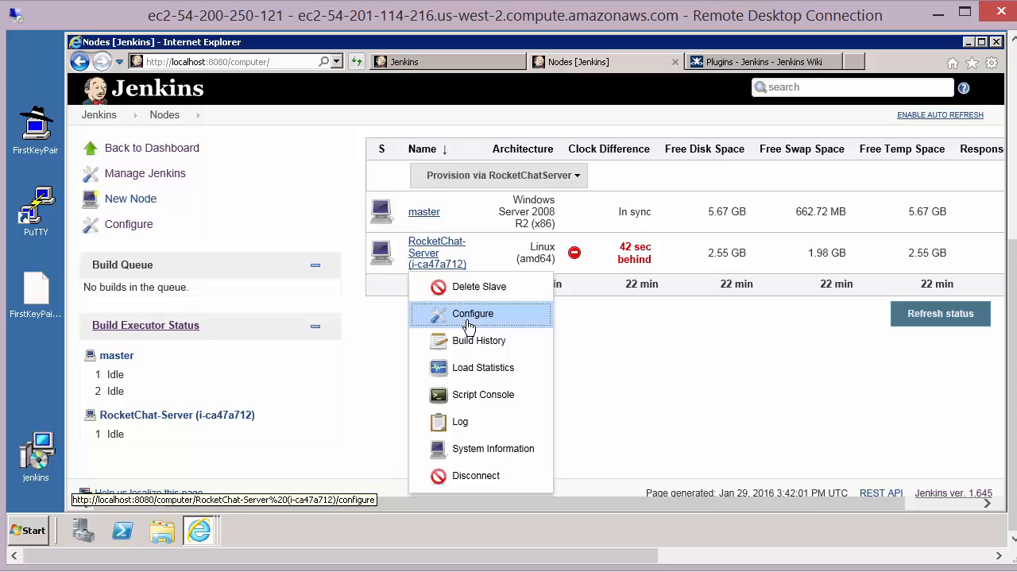
click(644, 324)
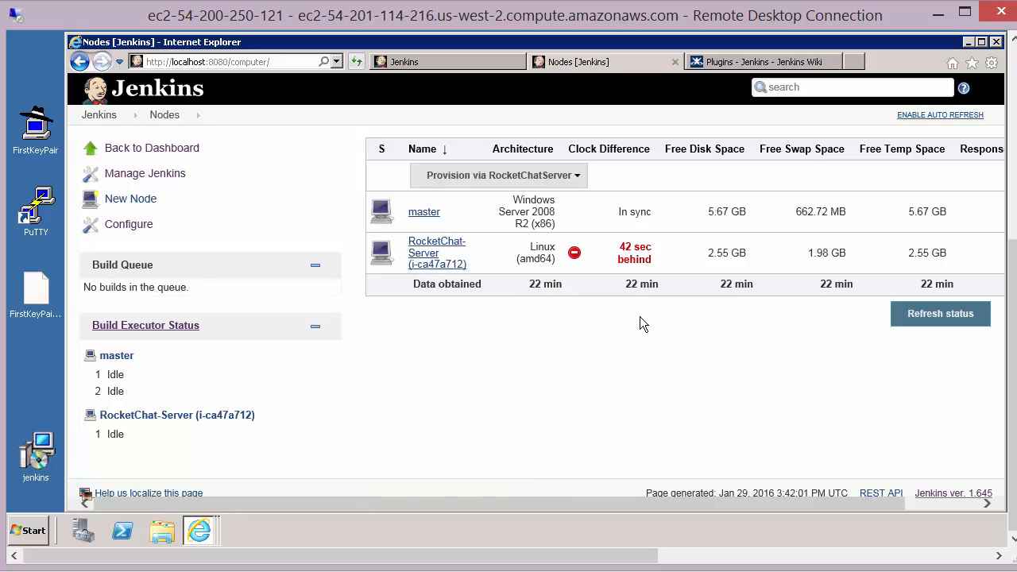
mouse_move(474, 251)
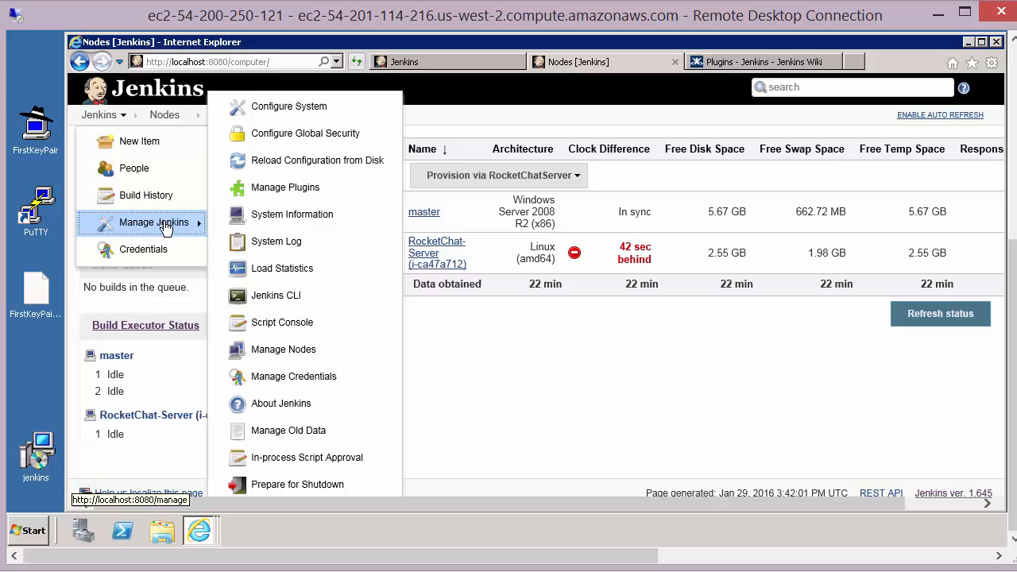
mouse_move(290, 105)
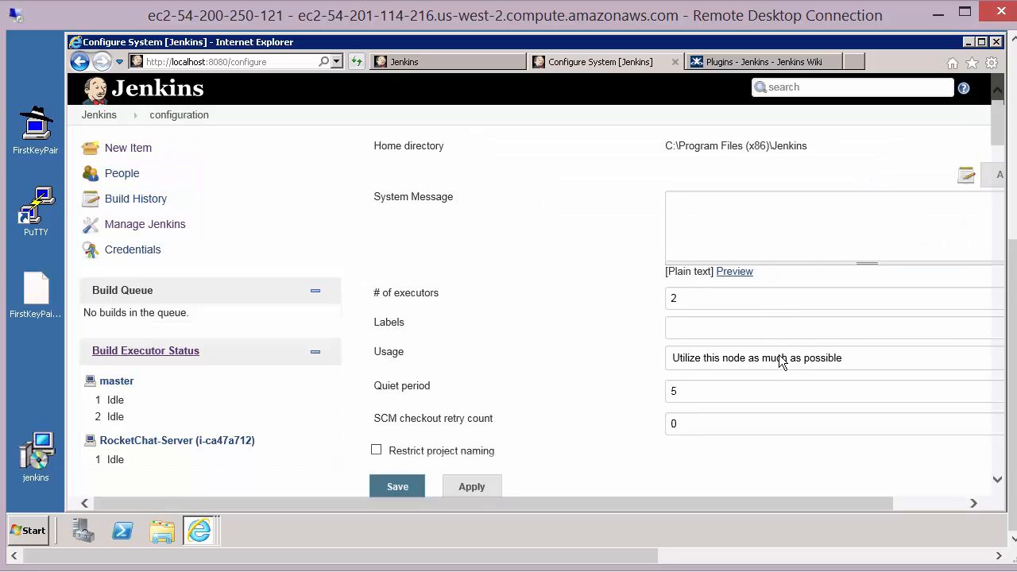
scroll(down, 3)
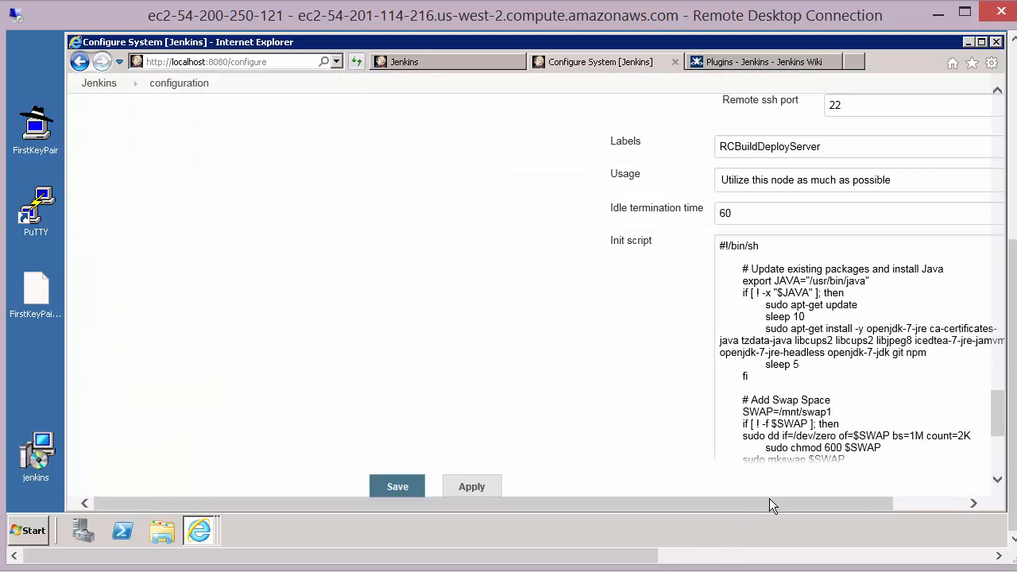
scroll(left, 3)
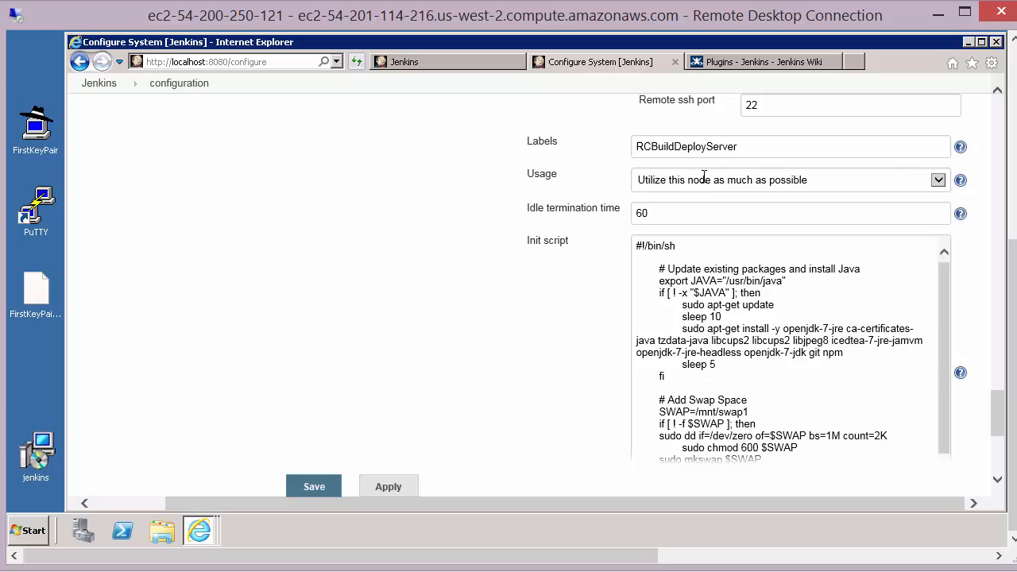
scroll(up, 3)
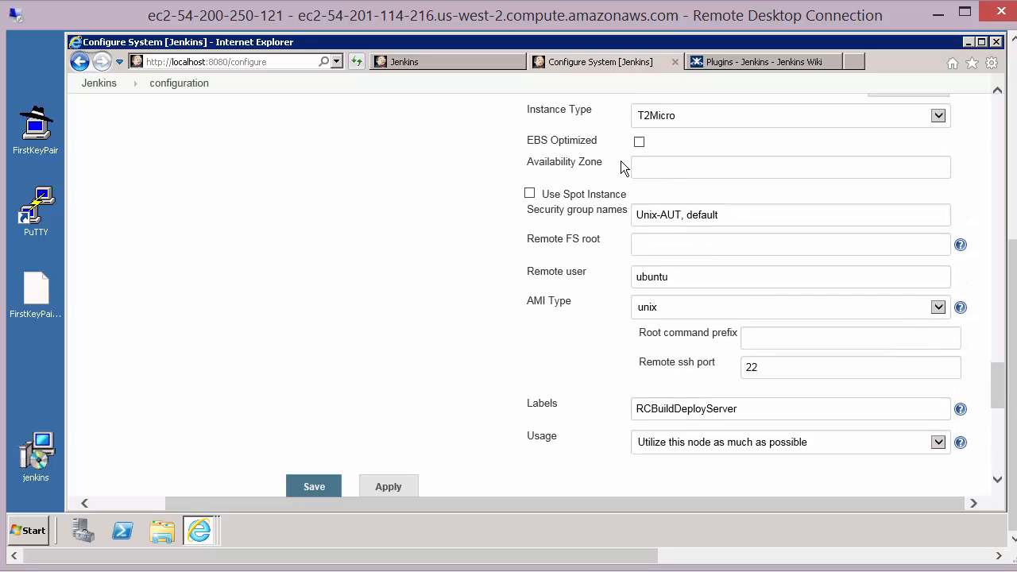
scroll(up, 3)
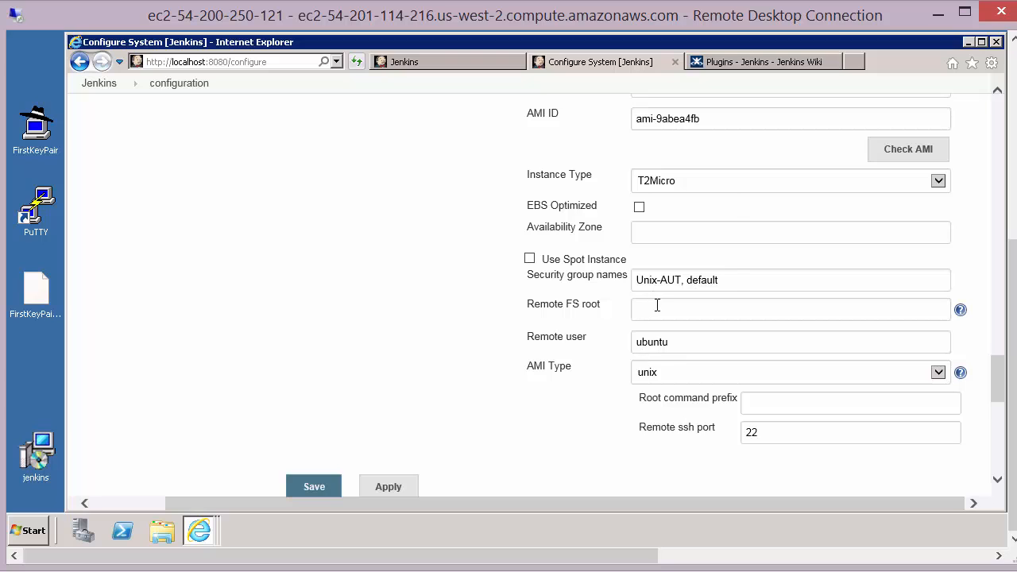
scroll(down, 3)
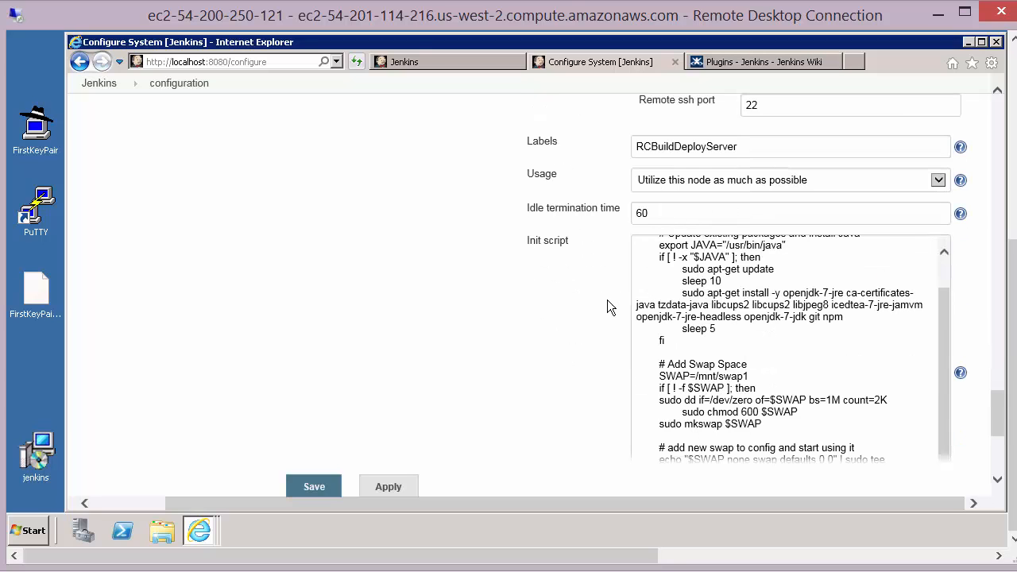
scroll(down, 3)
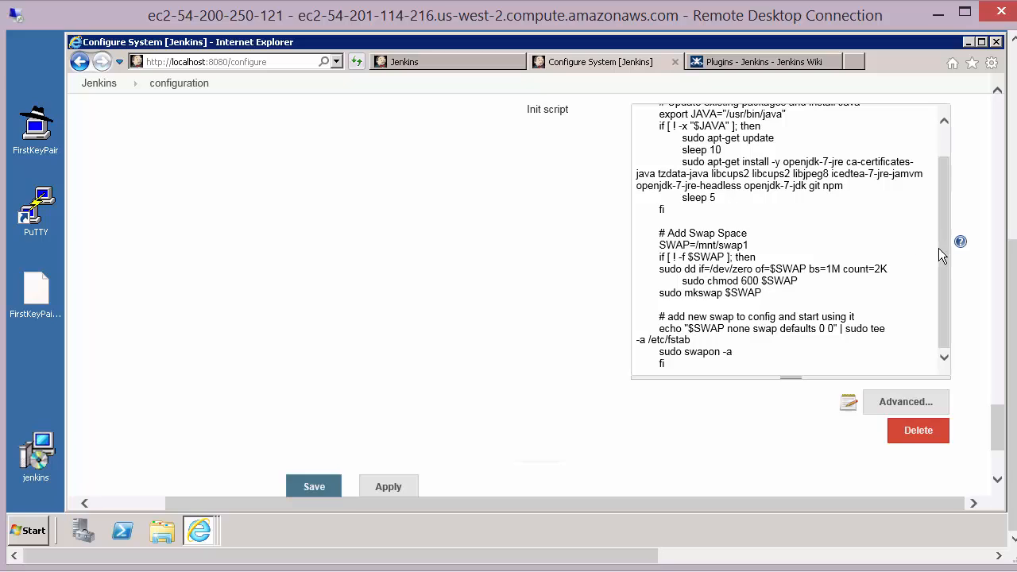
scroll(up, 3)
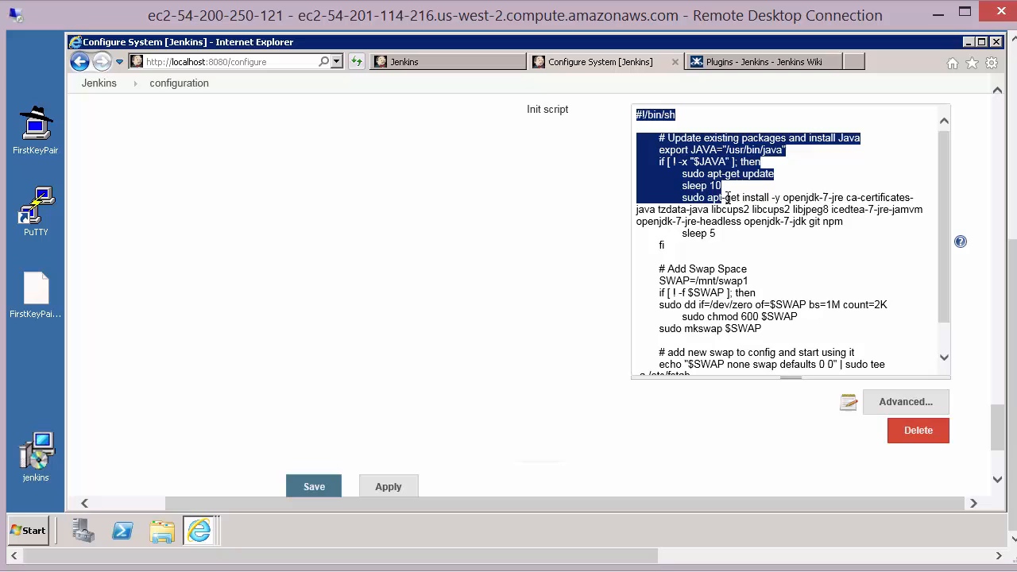
mouse_move(728, 242)
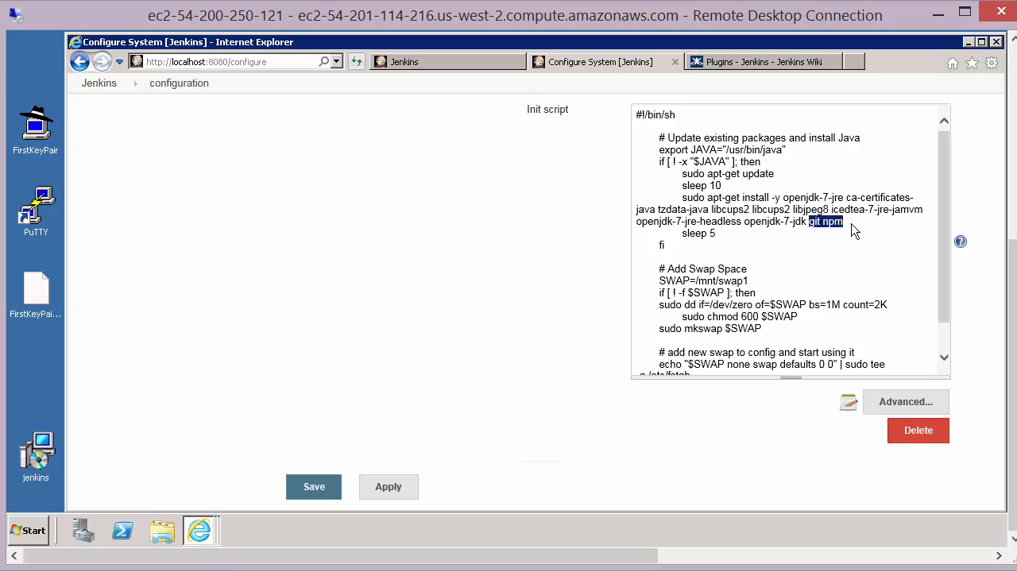
mouse_move(98, 83)
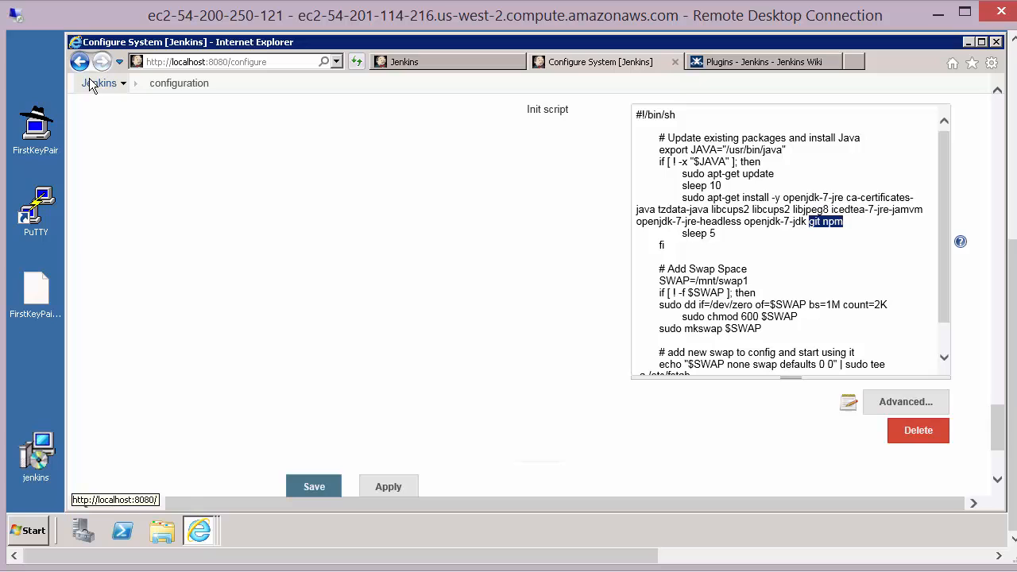
From the dashboard, choose Configure on the BuildRocketChatOnNode job
click(102, 82)
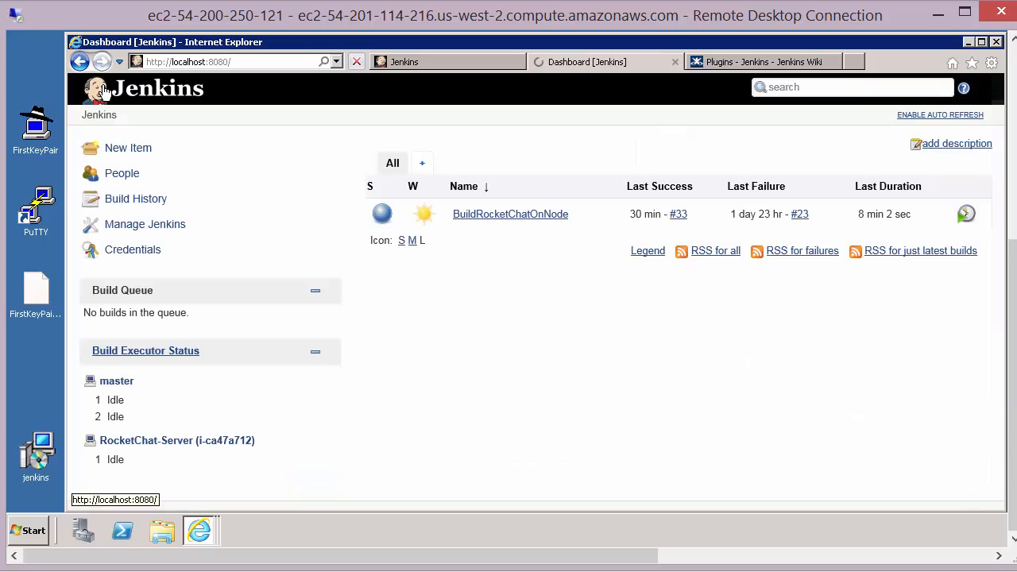
mouse_move(422, 213)
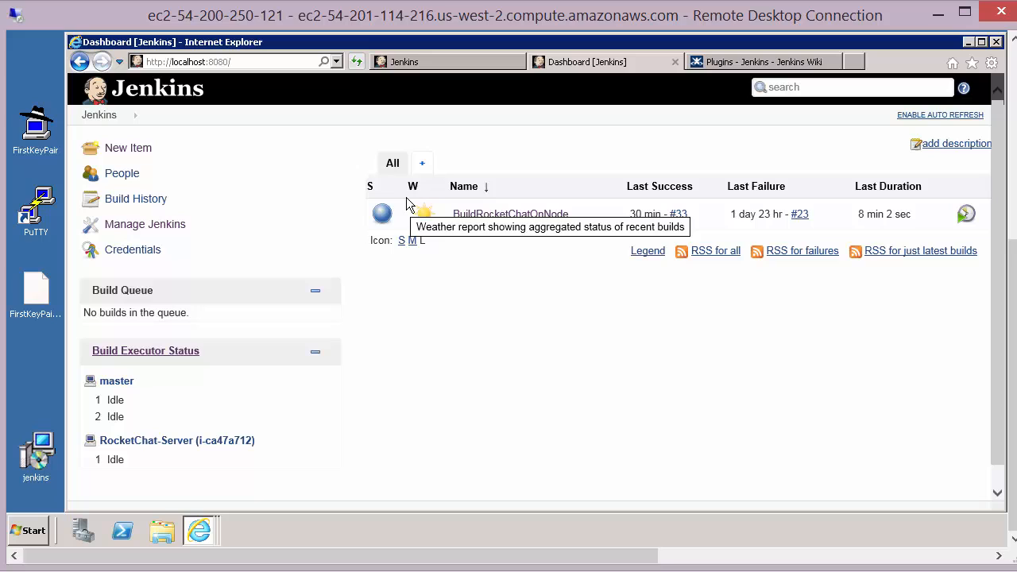
mouse_move(128, 148)
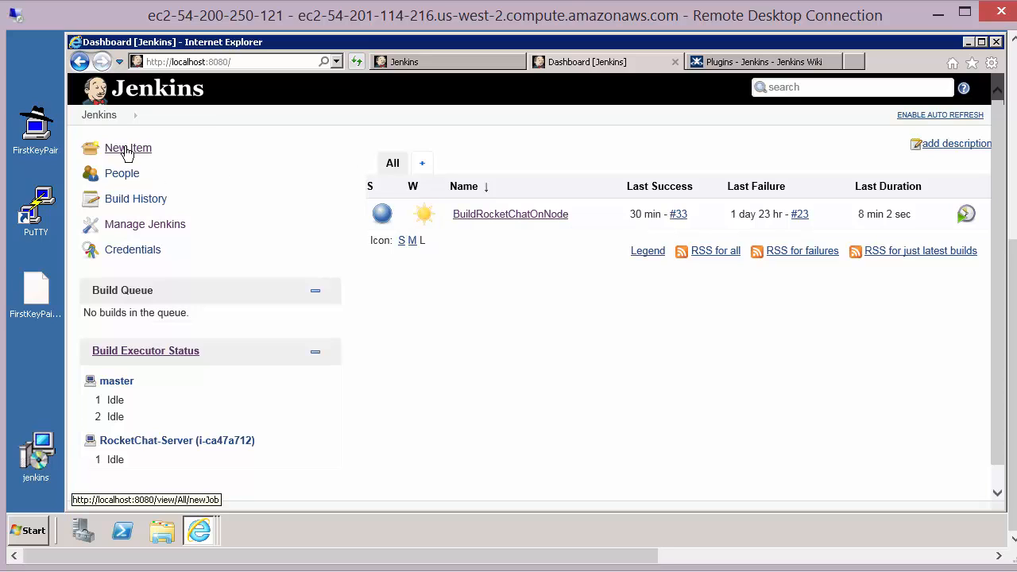
mouse_move(576, 219)
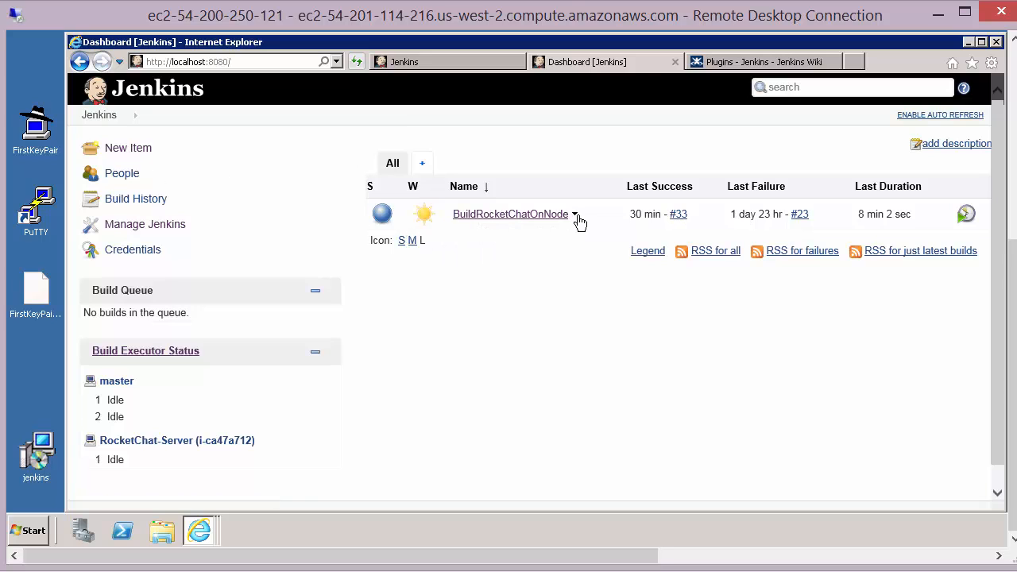
click(574, 213)
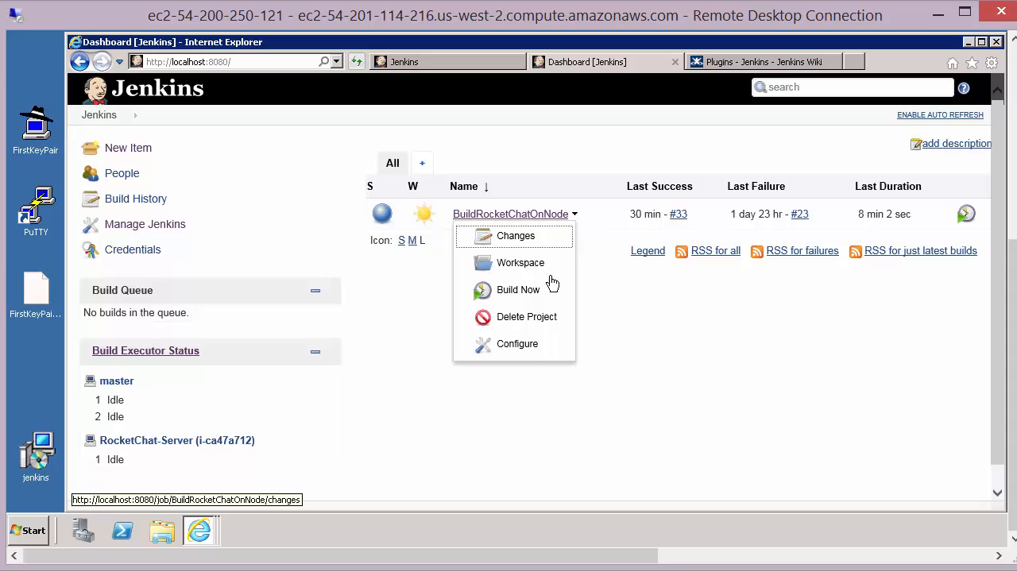
mouse_move(519, 348)
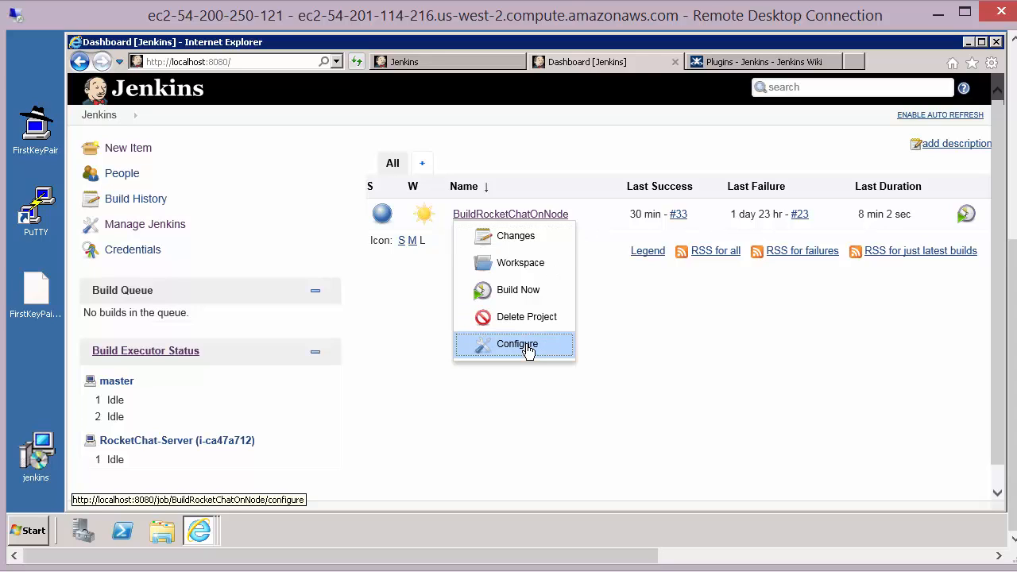
mouse_move(165, 133)
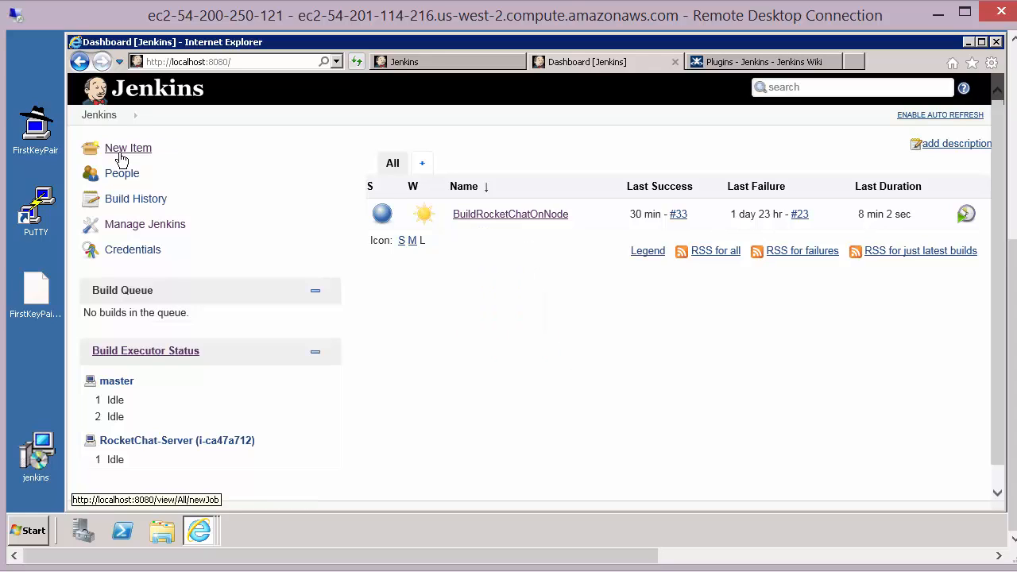
mouse_move(579, 220)
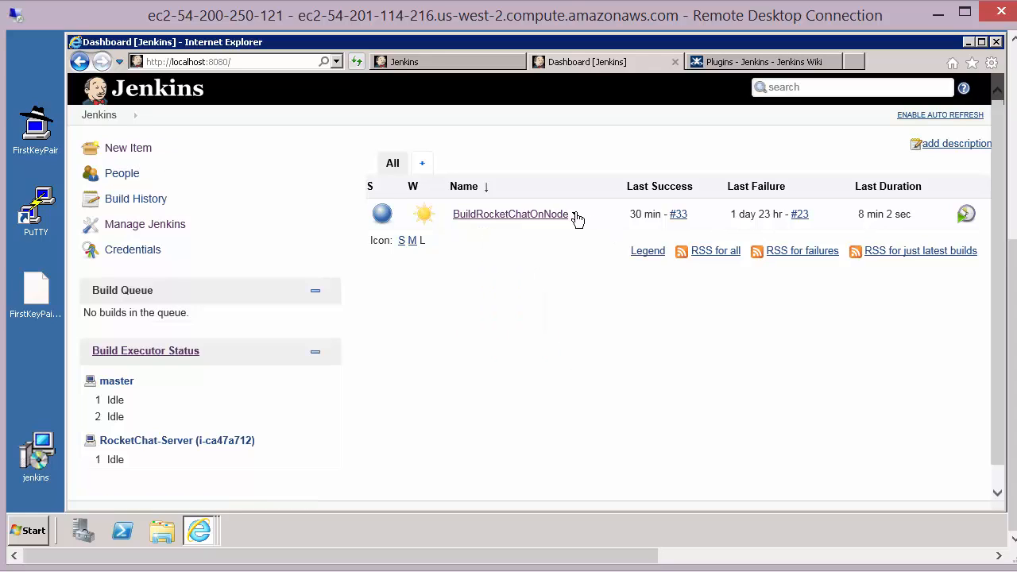
click(576, 219)
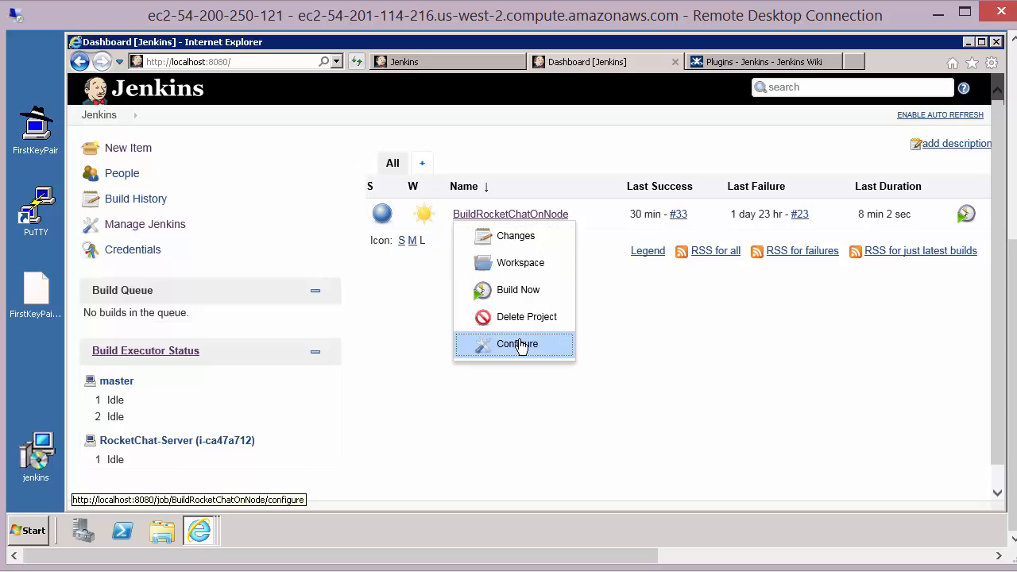
click(516, 343)
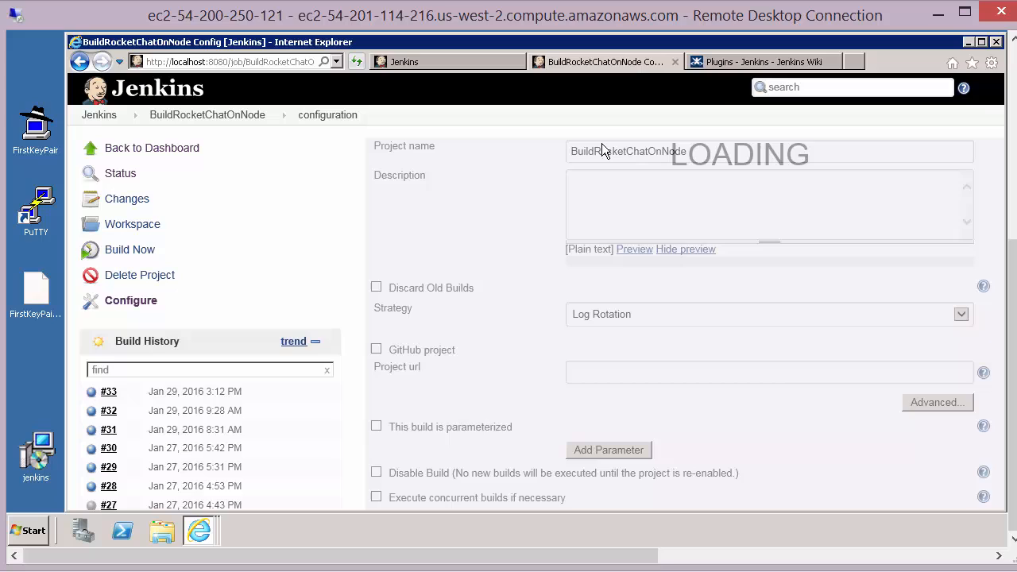
scroll(down, 3)
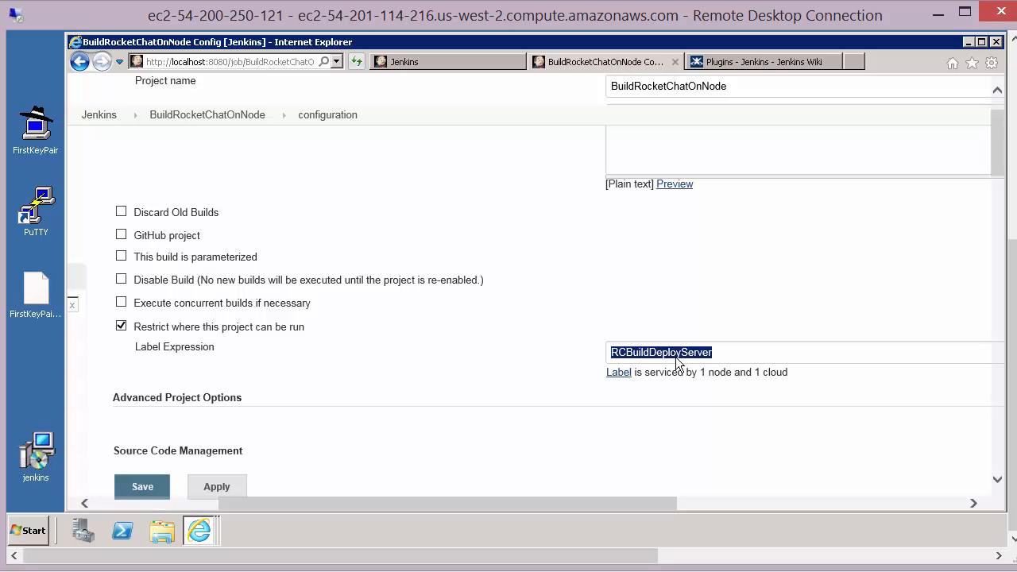
scroll(down, 3)
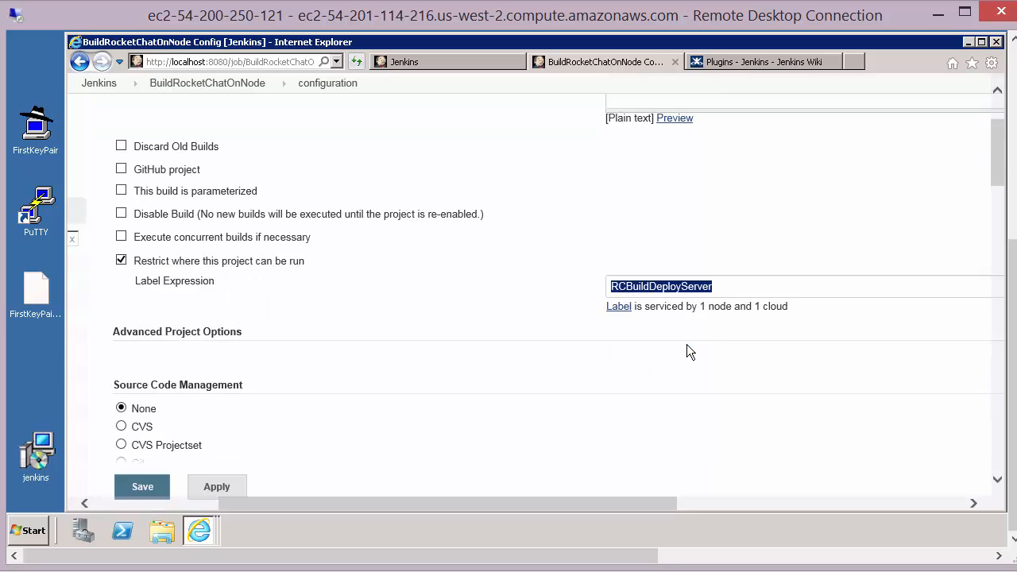
scroll(down, 3)
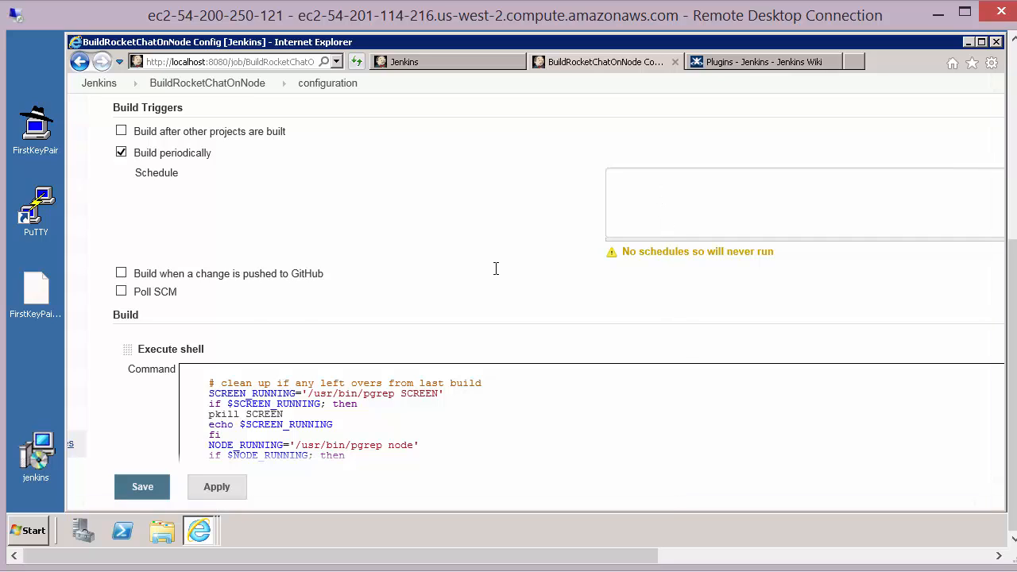
scroll(down, 3)
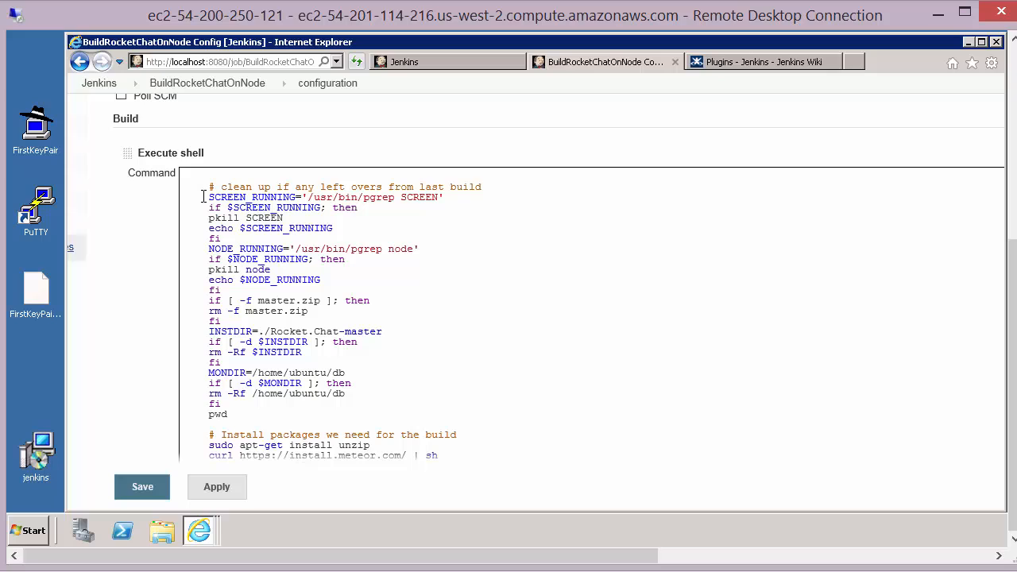
click(210, 188)
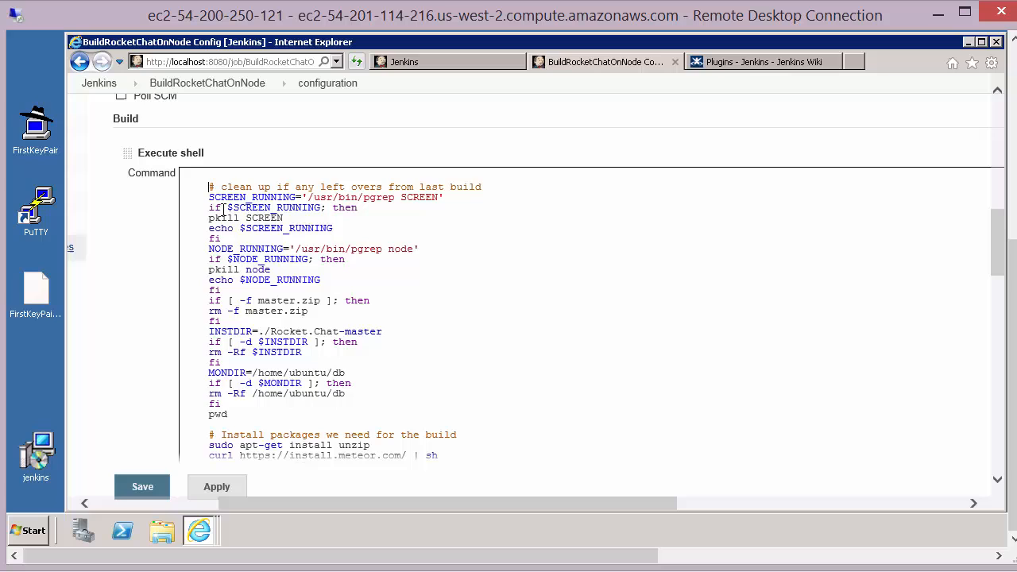
drag(209, 186, 352, 394)
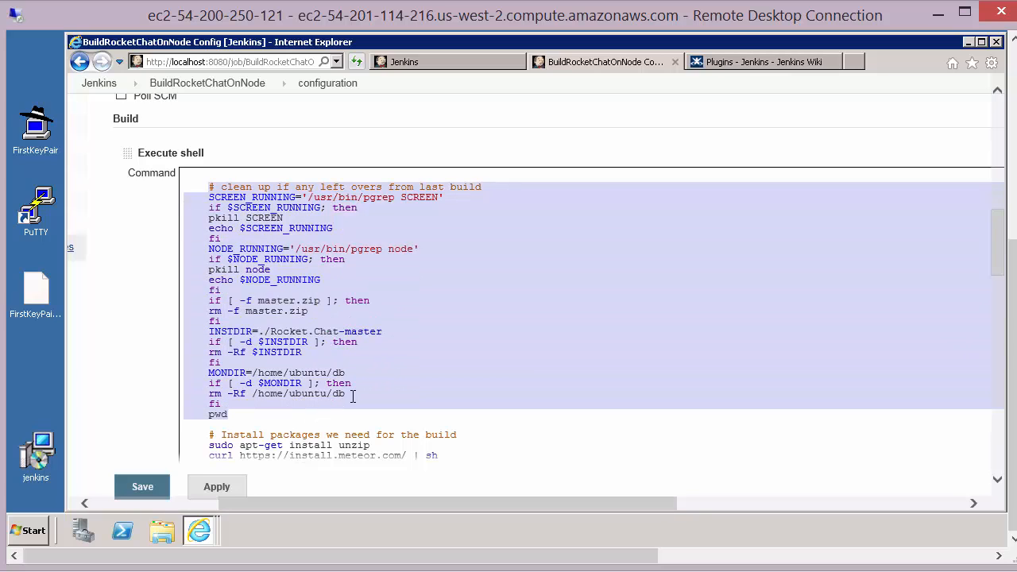
scroll(down, 3)
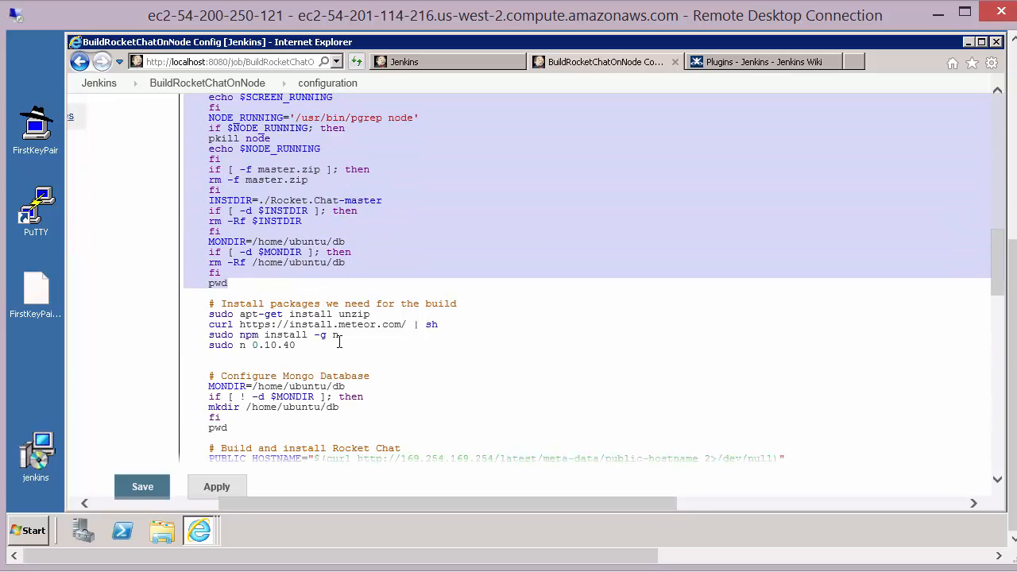
scroll(down, 3)
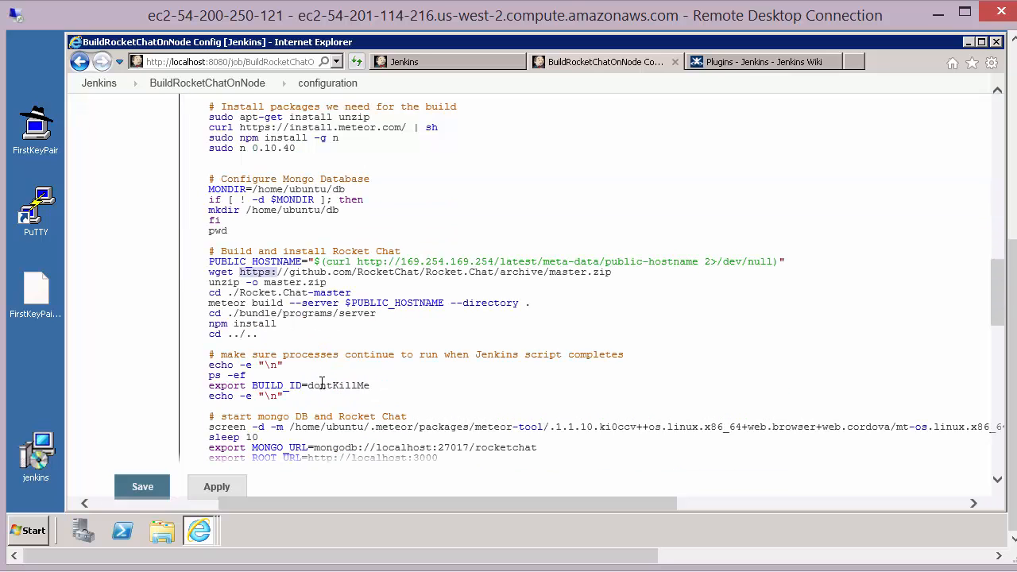
scroll(down, 3)
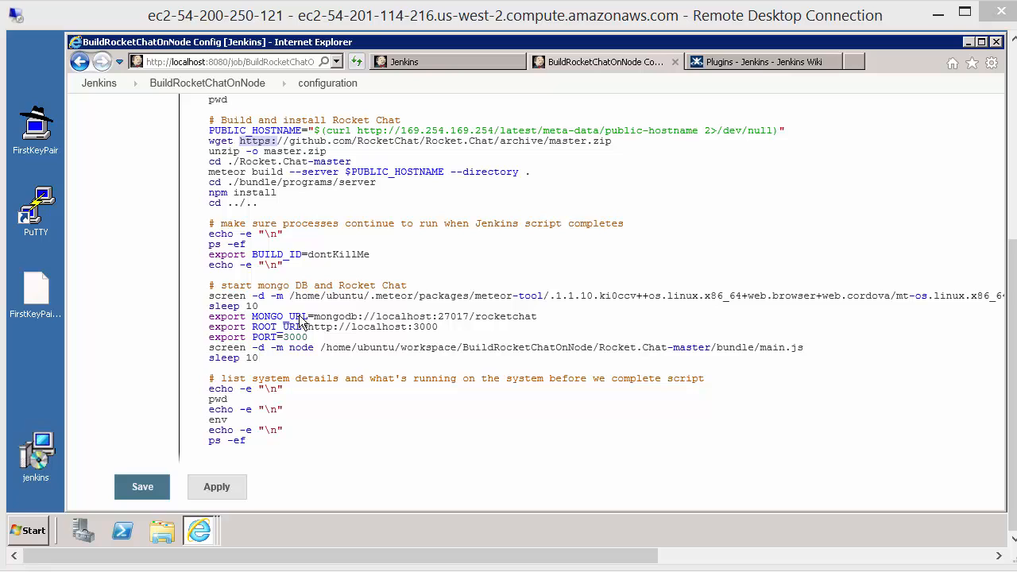
mouse_move(240, 363)
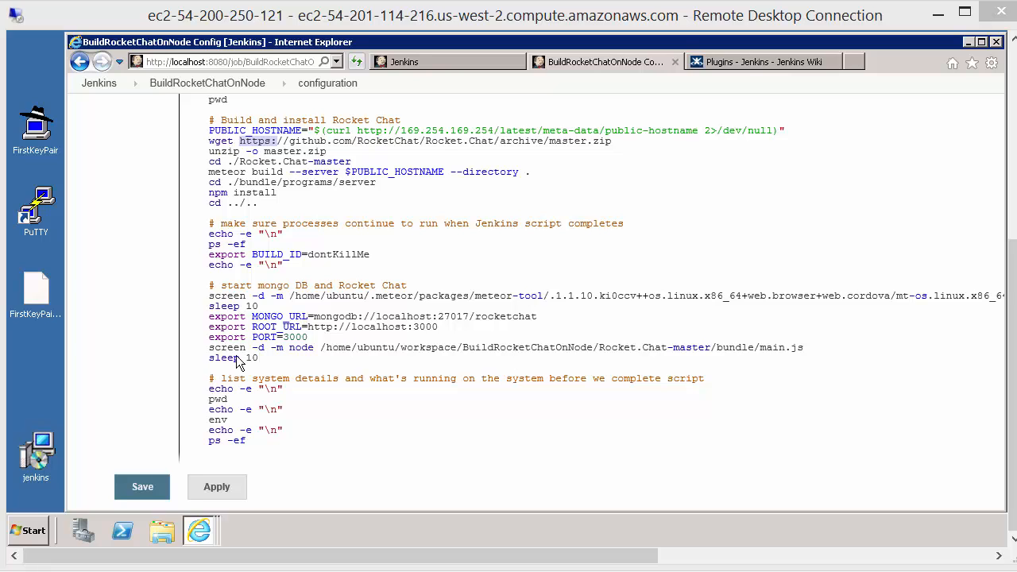